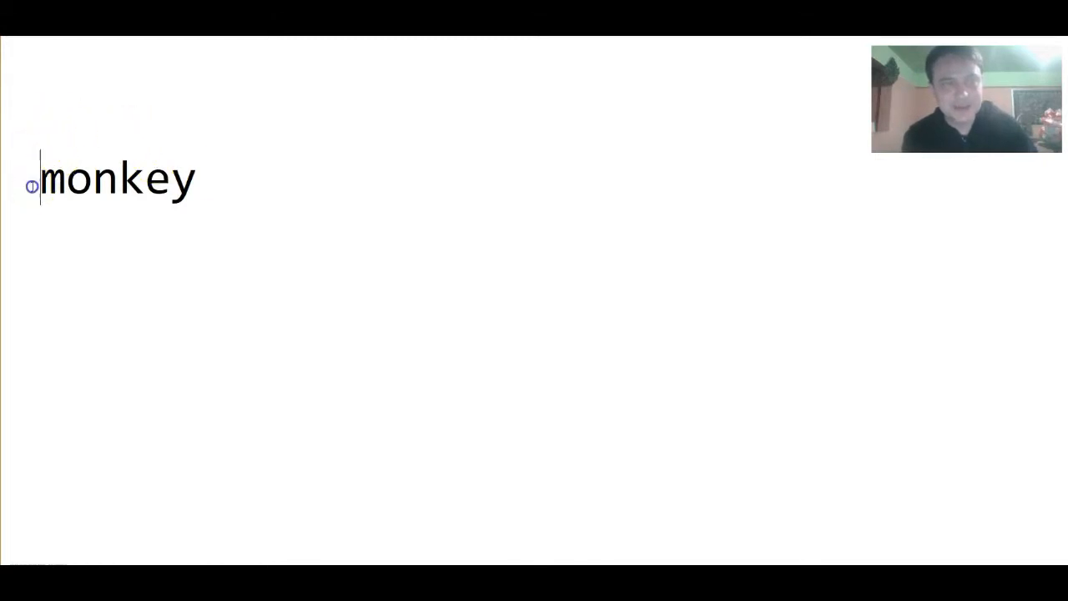
Add 'sad' then 'big' before monkey, remove 'big' and retype it to get 'big sad monkey'.
{"action": "type", "text": "sad"}
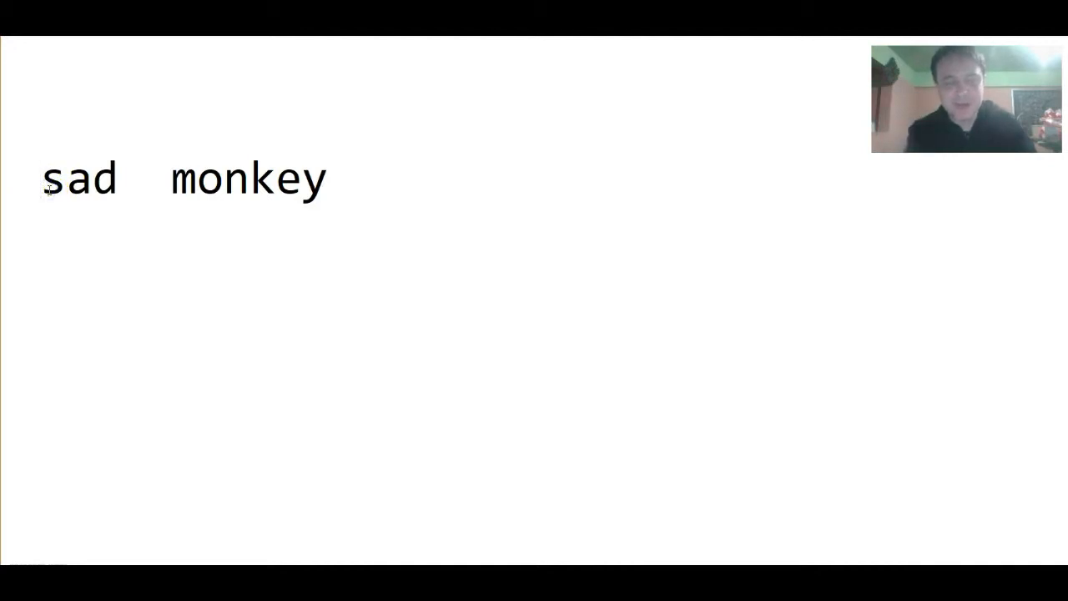
{"action": "type", "text": "big"}
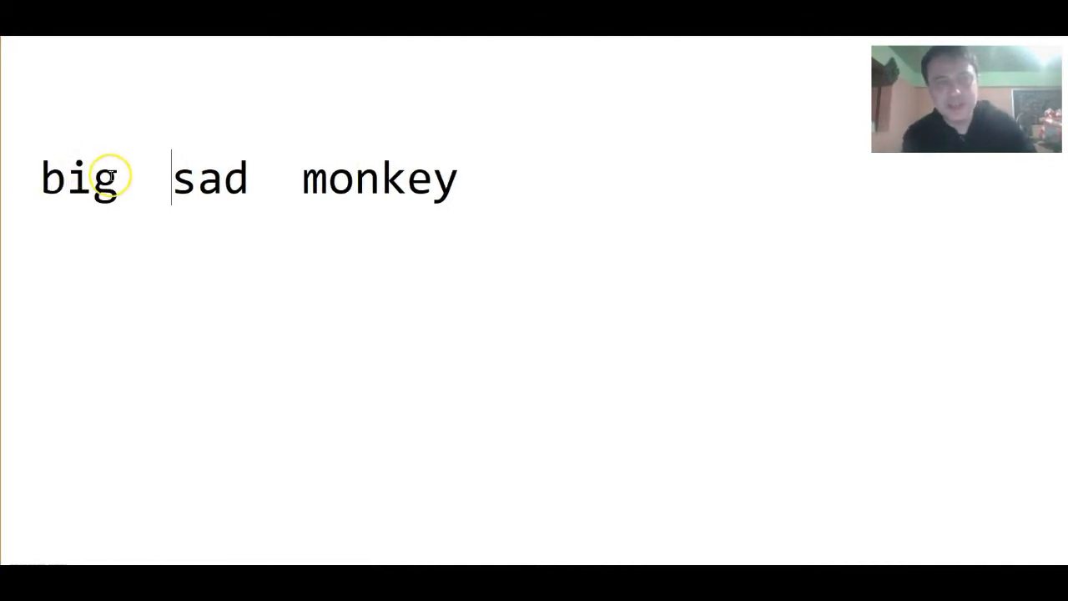
{"action": "double_click", "coordinate": [80, 177]}
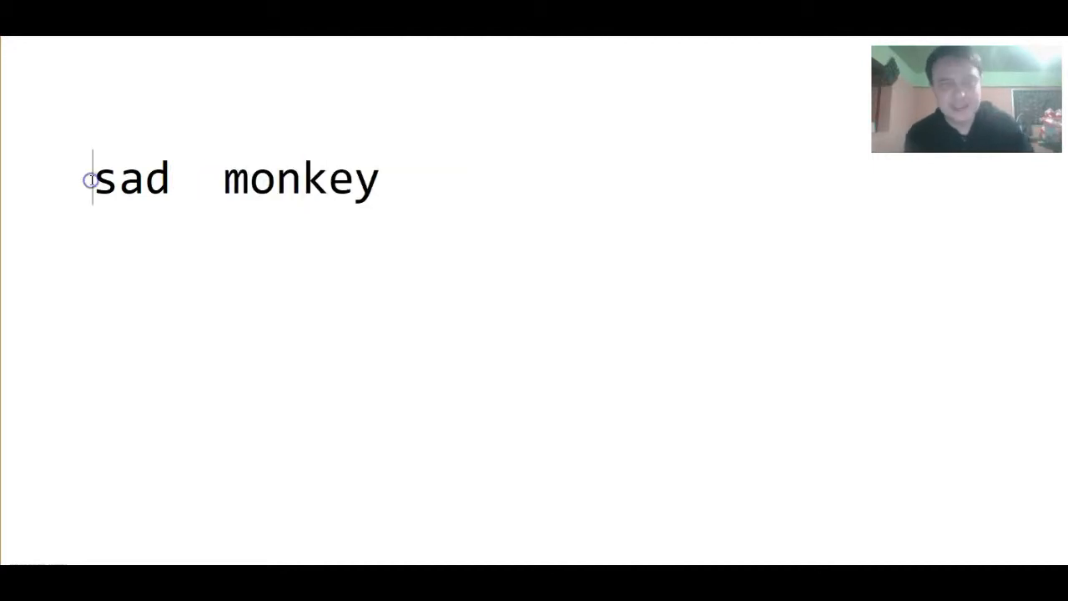
{"action": "type", "text": "big"}
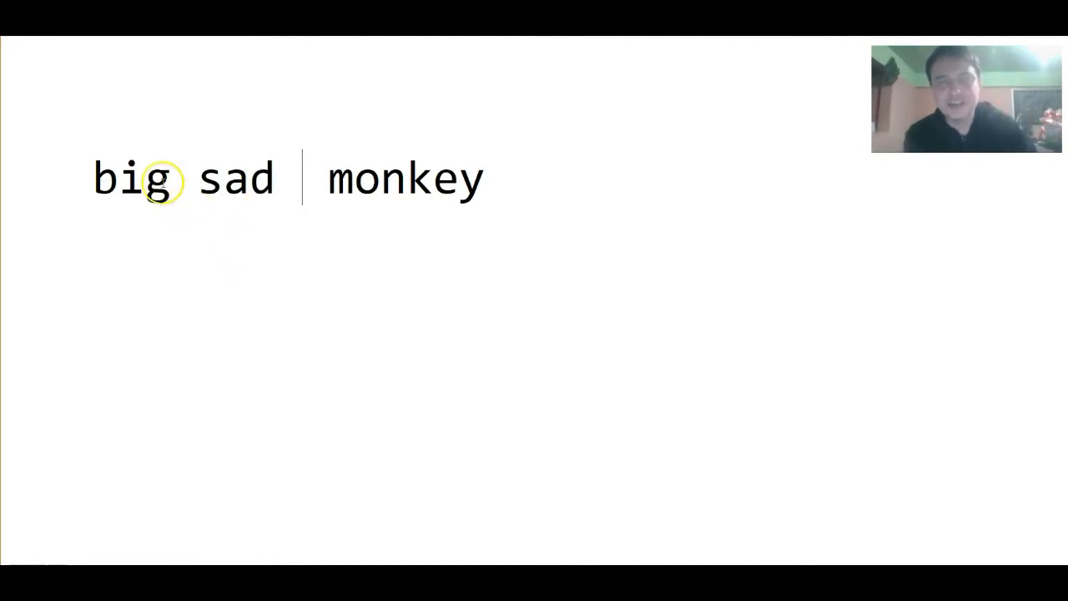
Insert 'ugly' before sad to form 'big ugly sad monkey', tidy spacing, then select the phrase to replace with 'car'.
{"action": "double_click", "coordinate": [131, 176]}
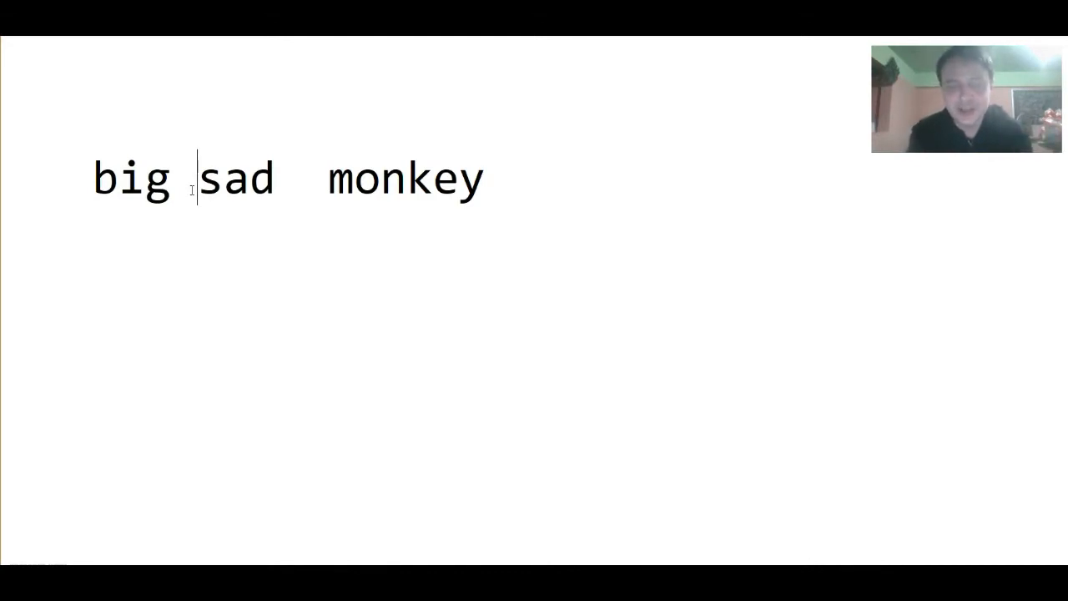
{"action": "type", "text": "ugly"}
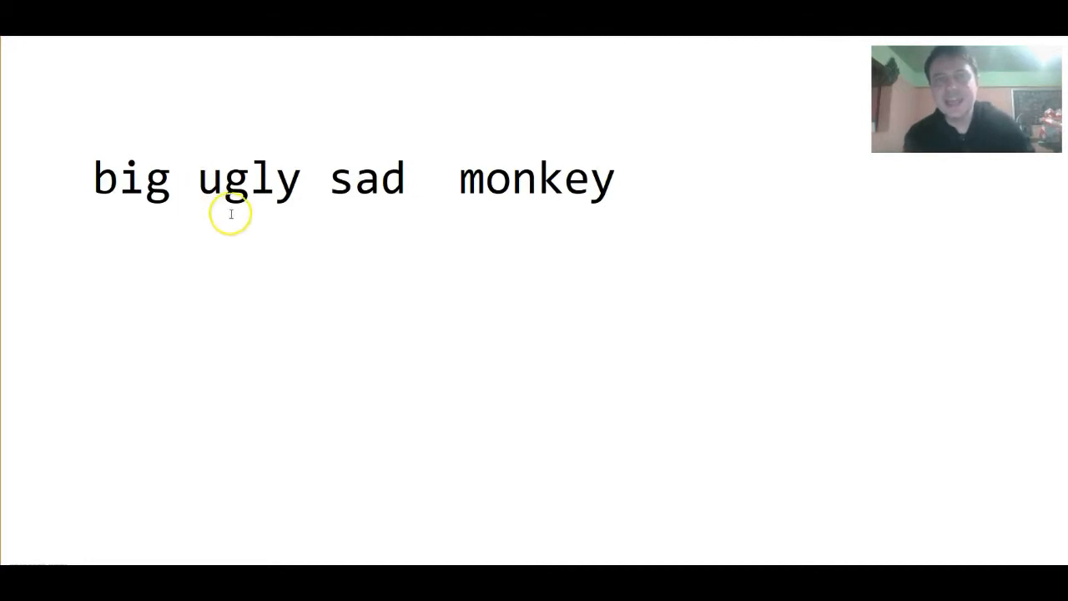
{"action": "left_click", "coordinate": [325, 181]}
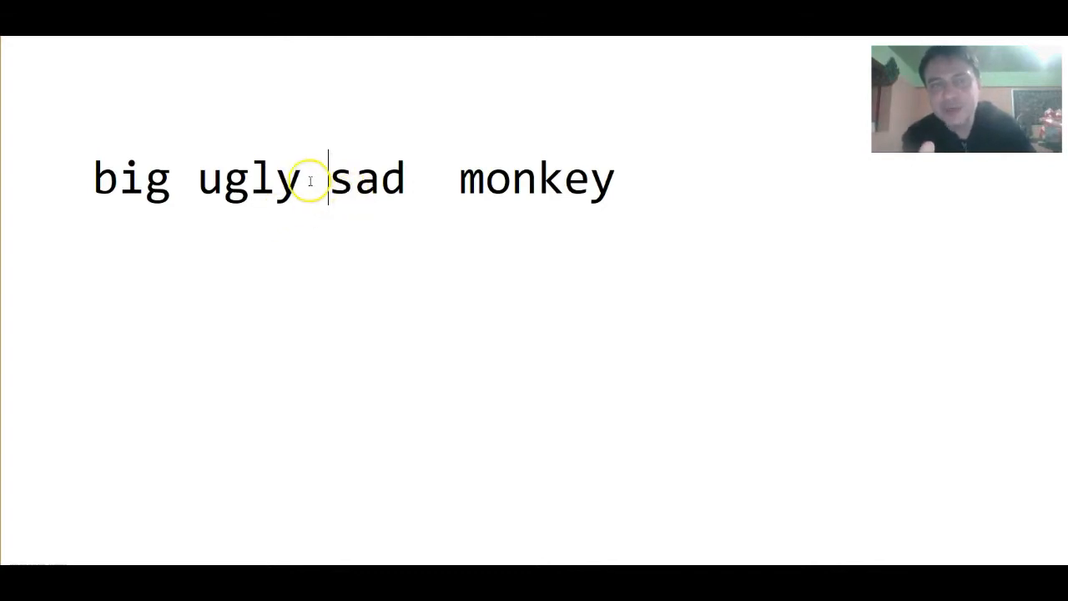
{"action": "double_click", "coordinate": [363, 180]}
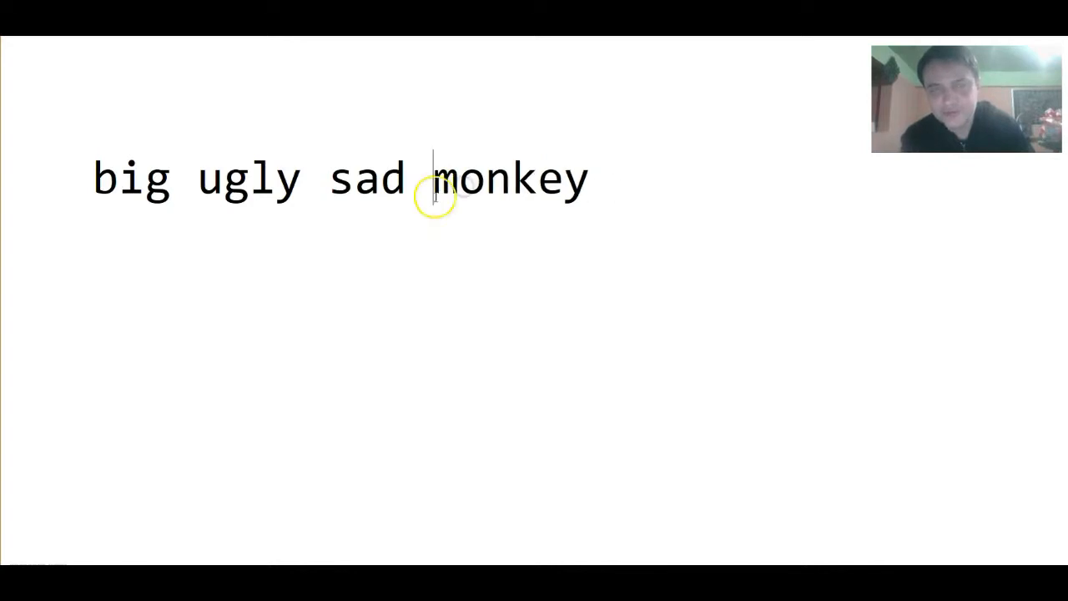
{"action": "double_click", "coordinate": [130, 178]}
{"action": "type", "text": "car"}
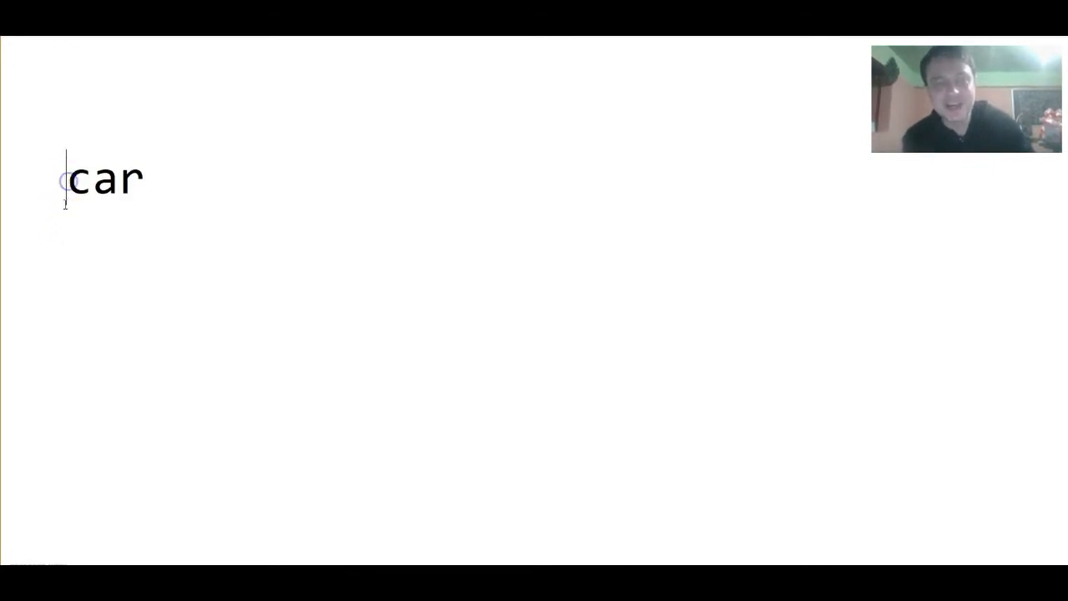
Add 'blue' and 'small' before car, then move 'small' ahead to read 'small blue car'.
{"action": "type", "text": "blue"}
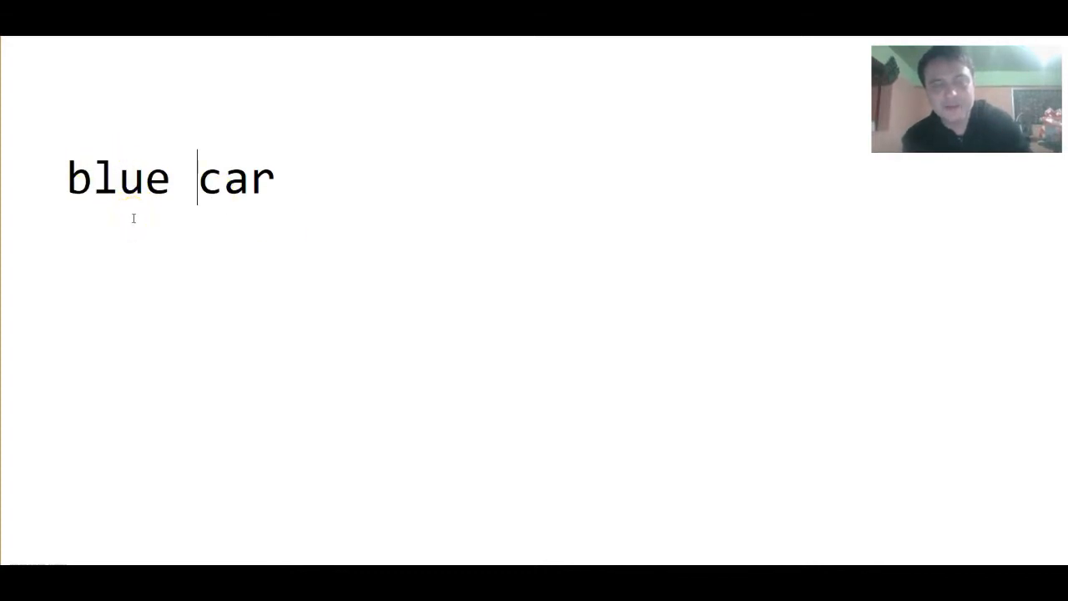
{"action": "type", "text": "small"}
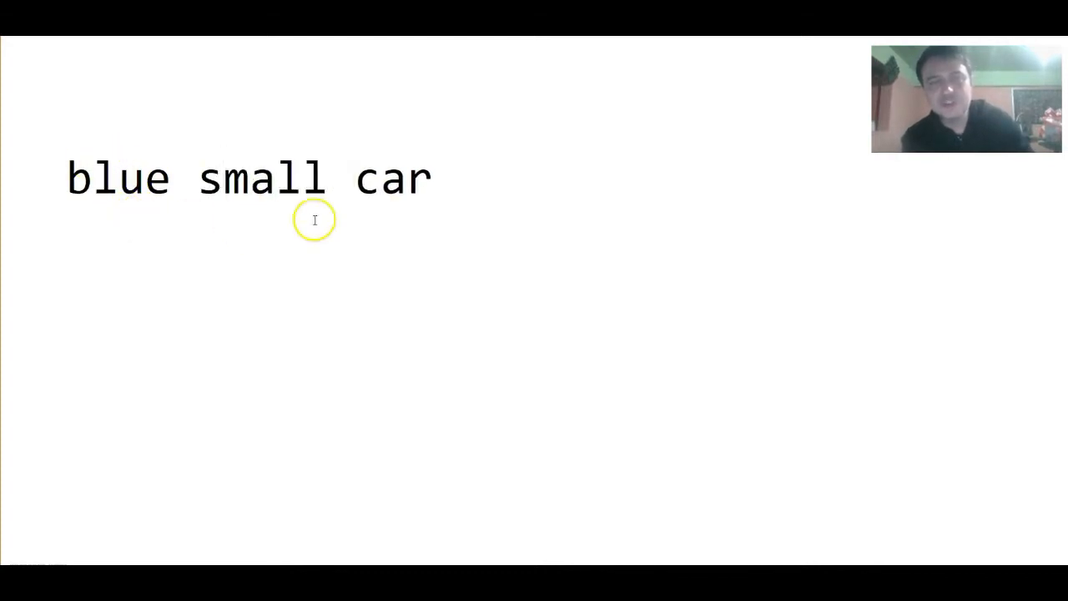
{"action": "mouse_move", "coordinate": [330, 182]}
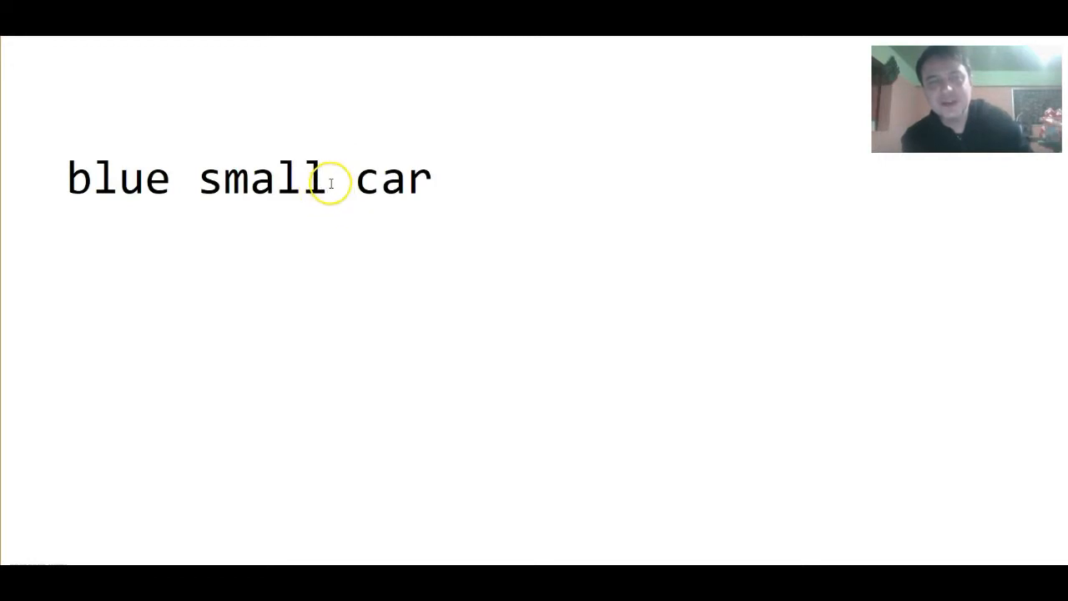
{"action": "double_click", "coordinate": [262, 179]}
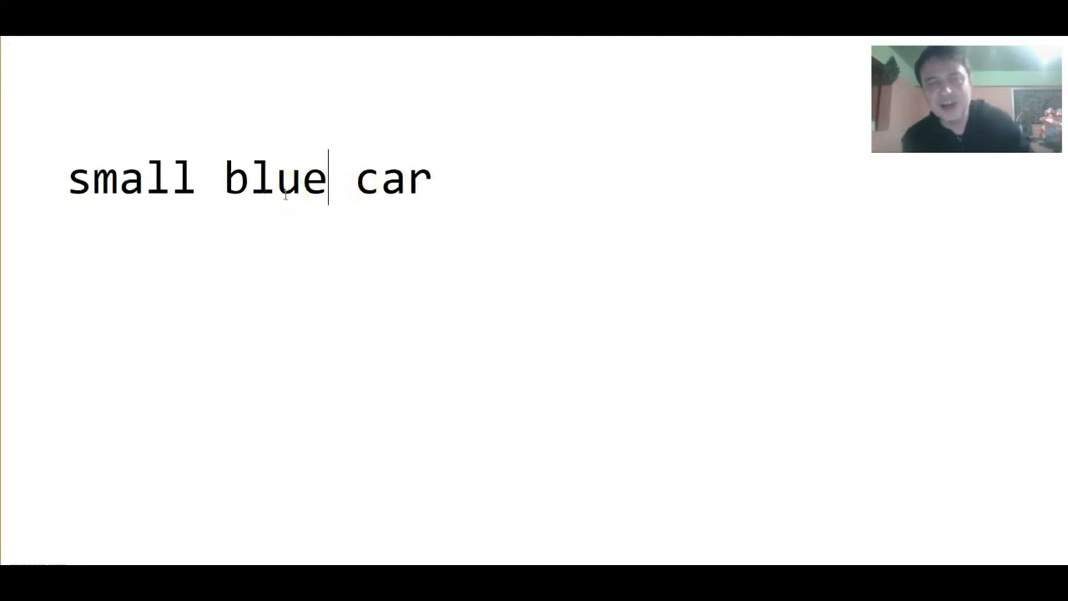
{"action": "double_click", "coordinate": [131, 179]}
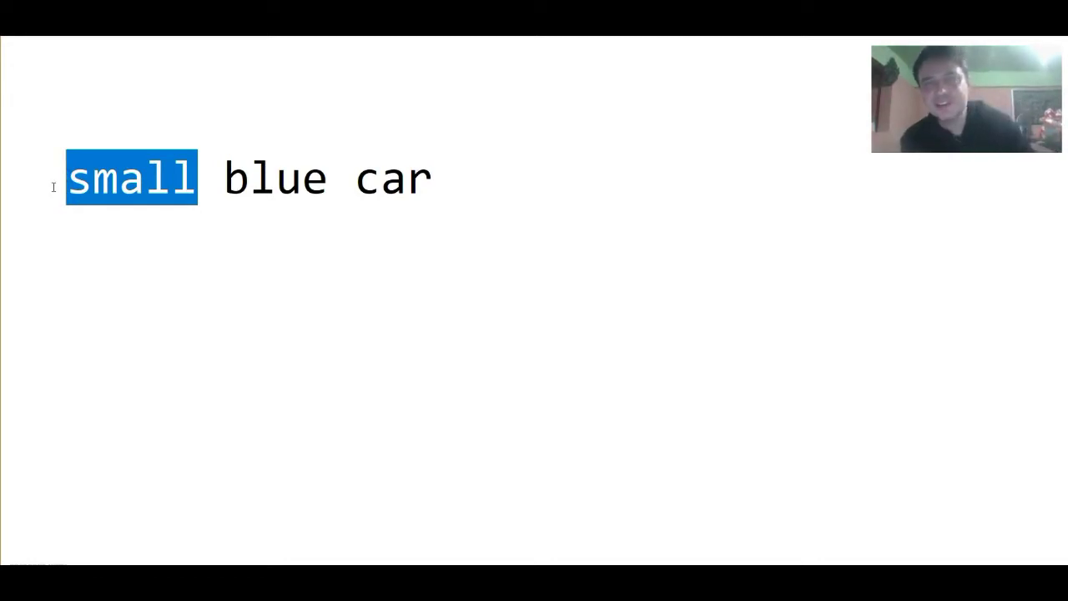
{"action": "mouse_move", "coordinate": [437, 196]}
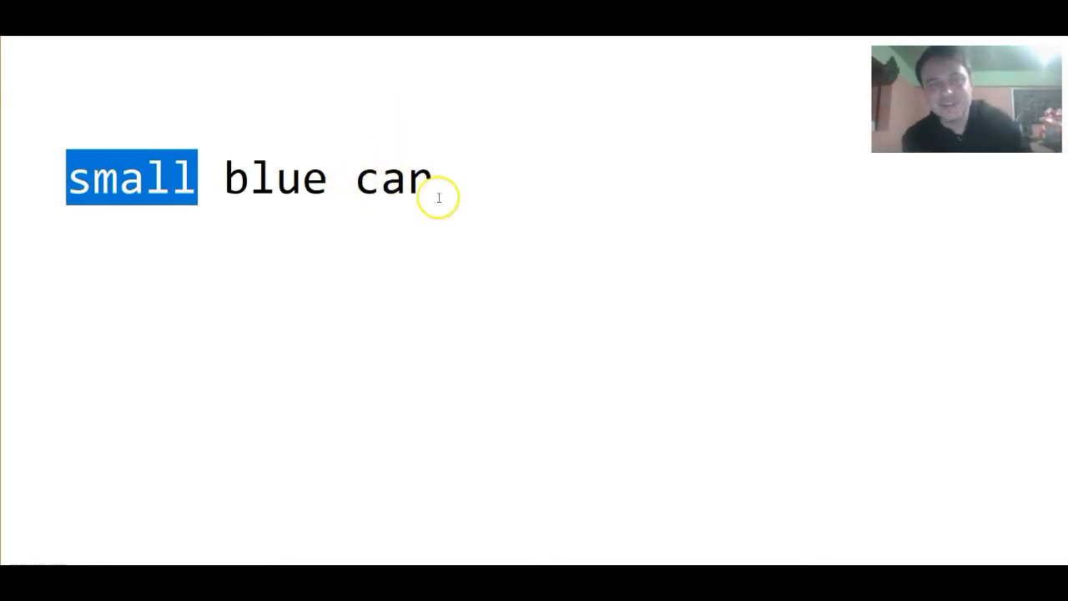
{"action": "mouse_move", "coordinate": [260, 181]}
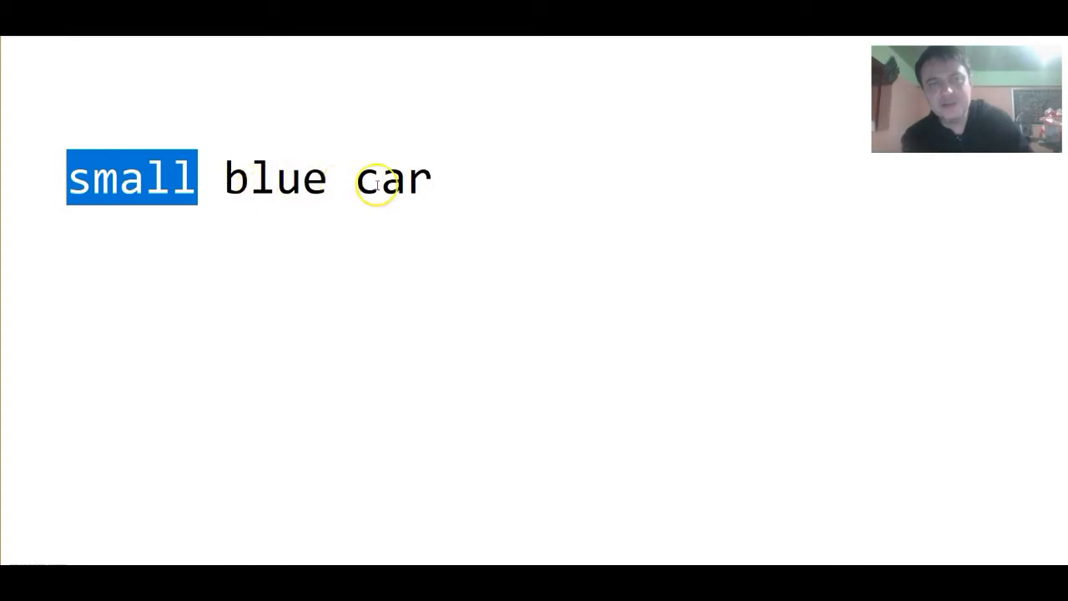
{"action": "mouse_move", "coordinate": [227, 181]}
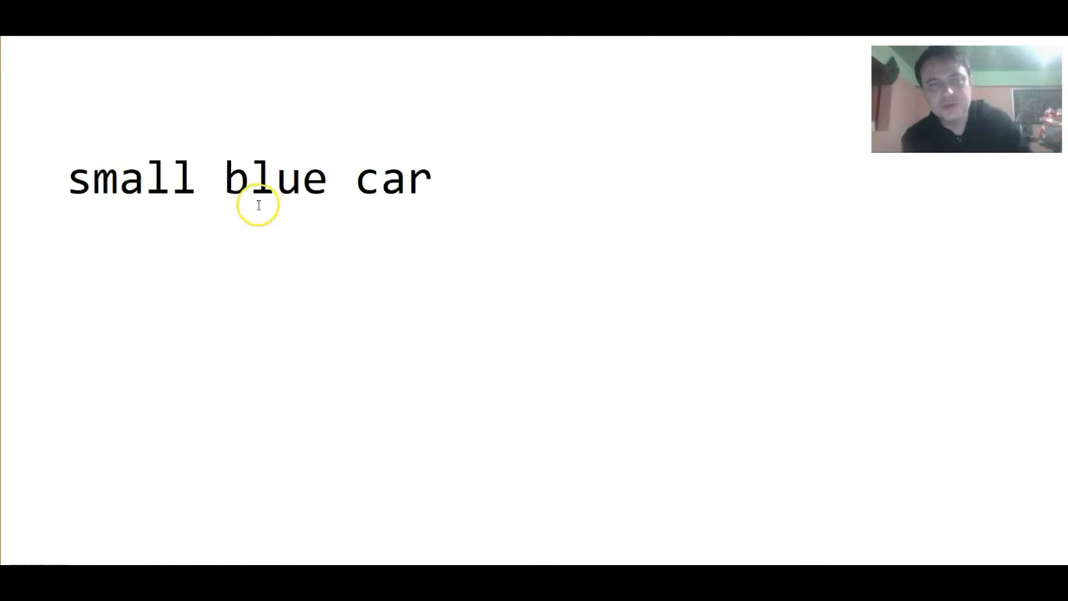
Insert 'old' before car so the phrase reads 'small blue old car'.
{"action": "left_click", "coordinate": [343, 186]}
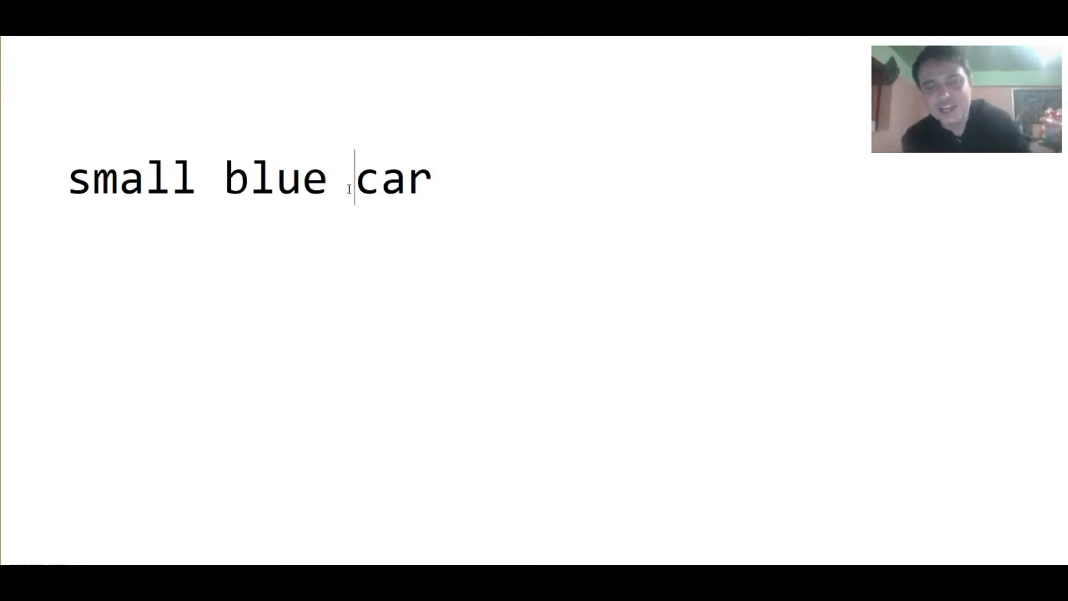
{"action": "type", "text": "old"}
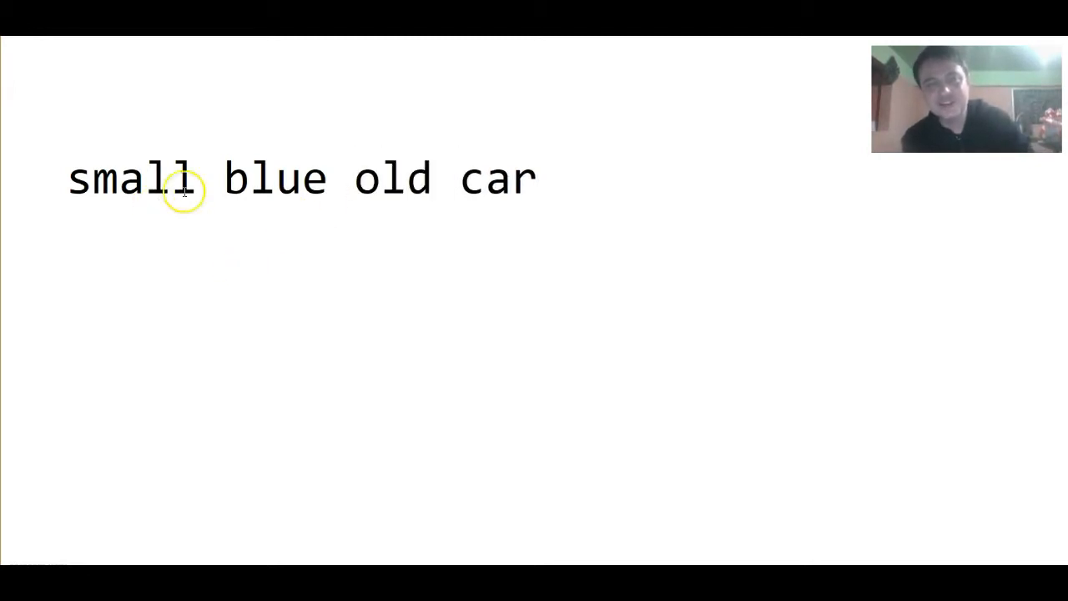
Move 'old' ahead of 'blue' so the phrase reads 'small old blue car', then select 'blue'.
{"action": "double_click", "coordinate": [394, 179]}
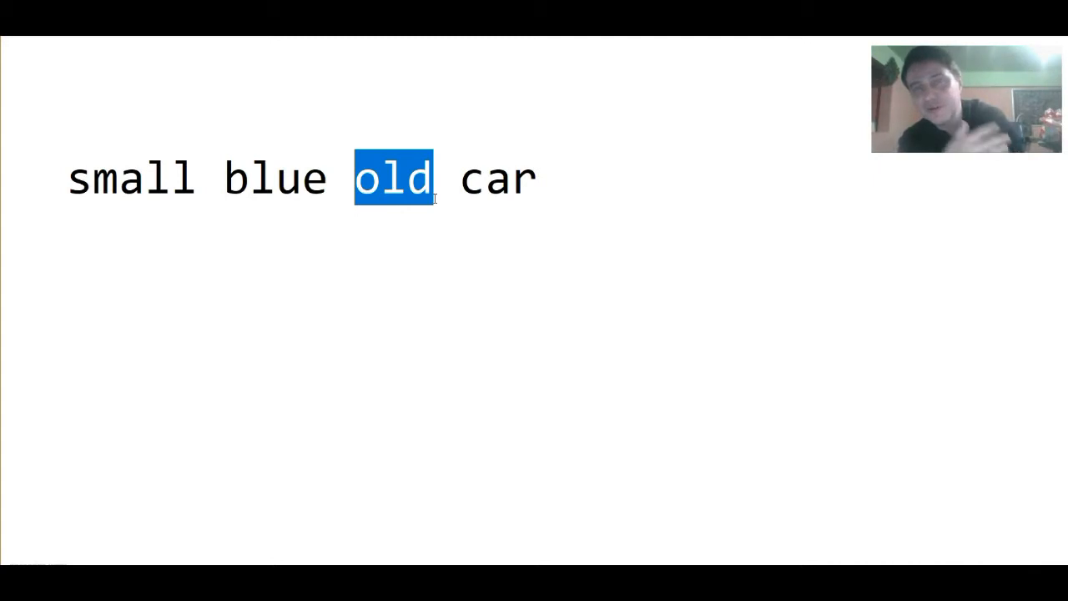
{"action": "key", "text": "Delete"}
{"action": "type", "text": "old "}
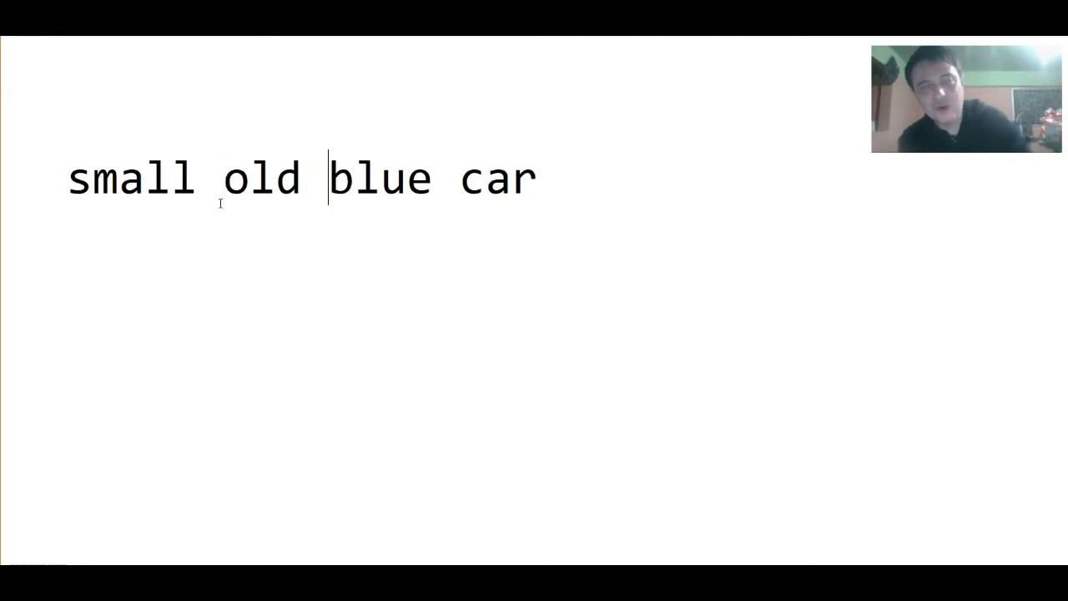
{"action": "mouse_move", "coordinate": [184, 227]}
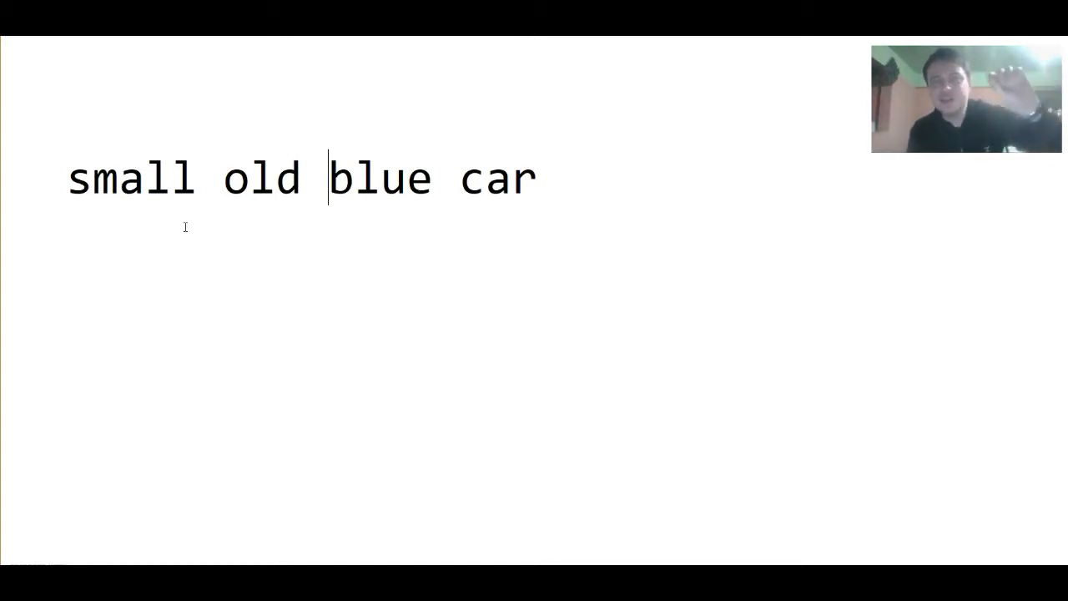
{"action": "double_click", "coordinate": [130, 177]}
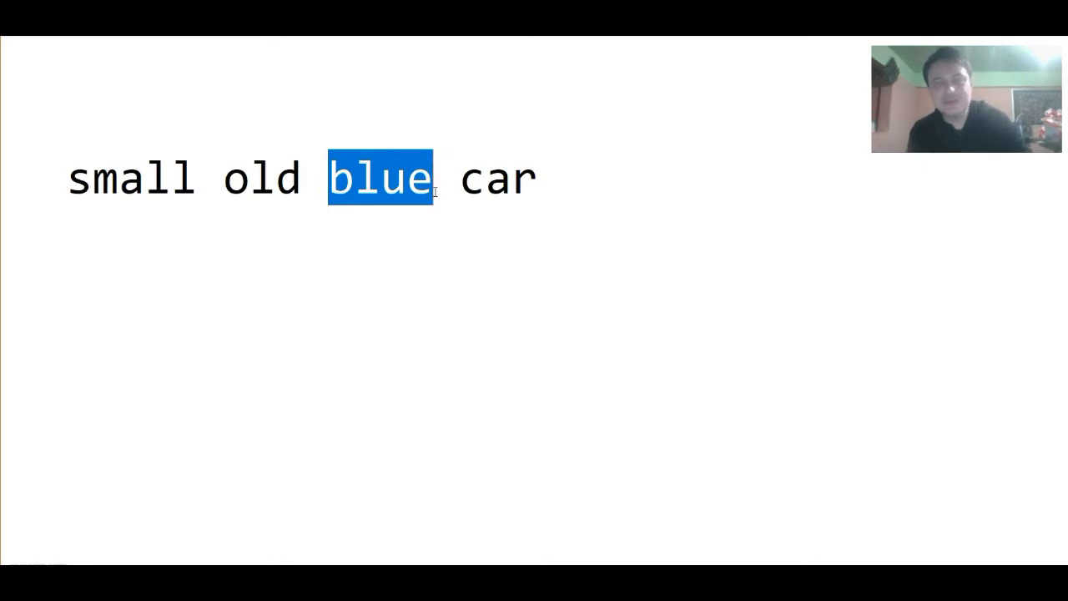
Cut 'blue' and place it at the front with a space, giving 'blue small old car'.
{"action": "key", "text": "Delete"}
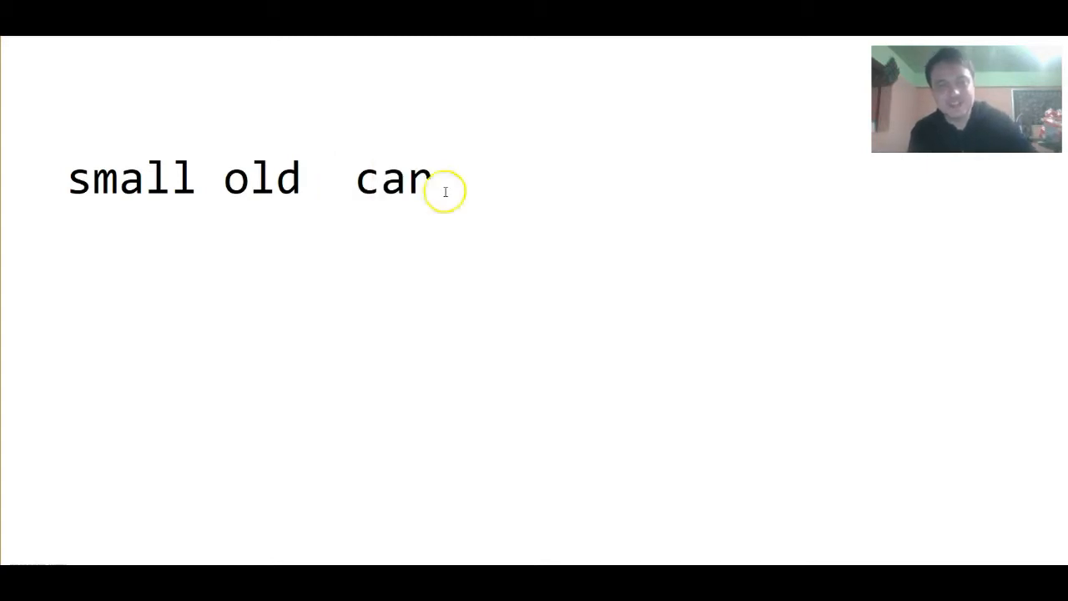
{"action": "type", "text": "blue"}
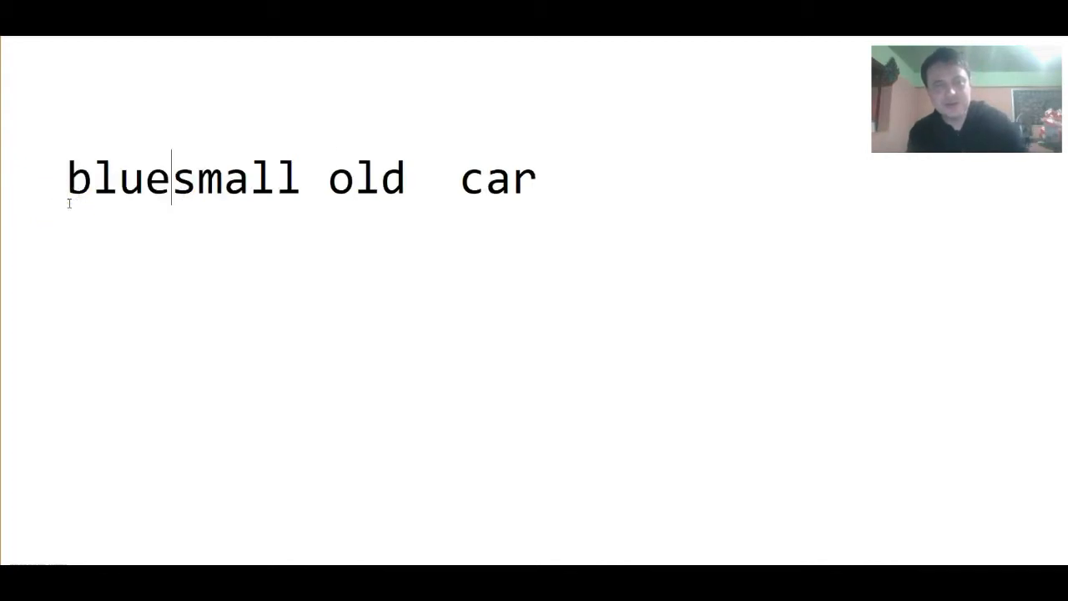
{"action": "key", "text": "space"}
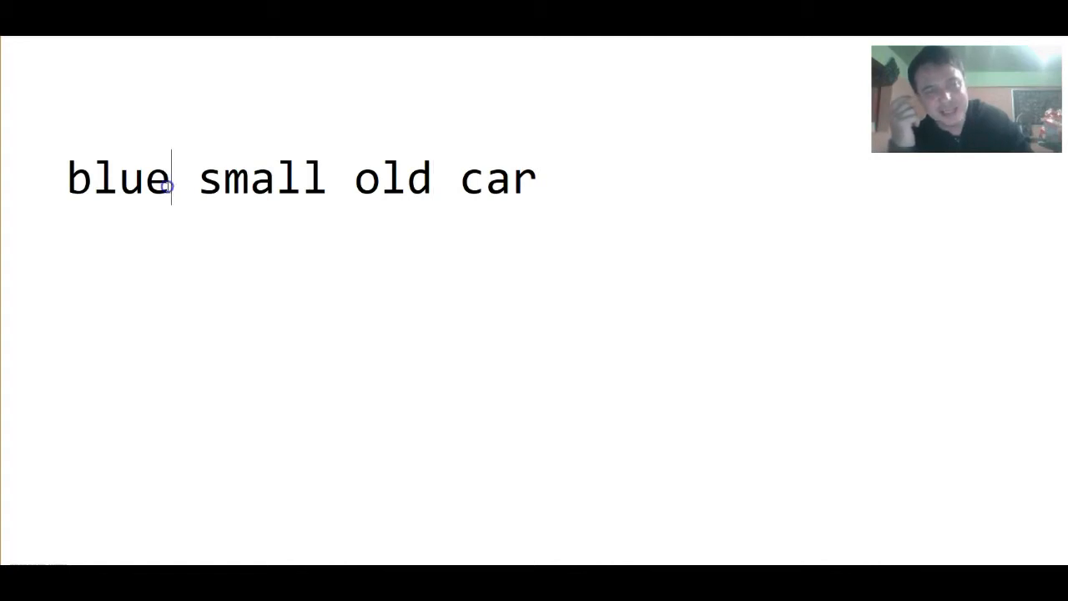
{"action": "double_click", "coordinate": [117, 177]}
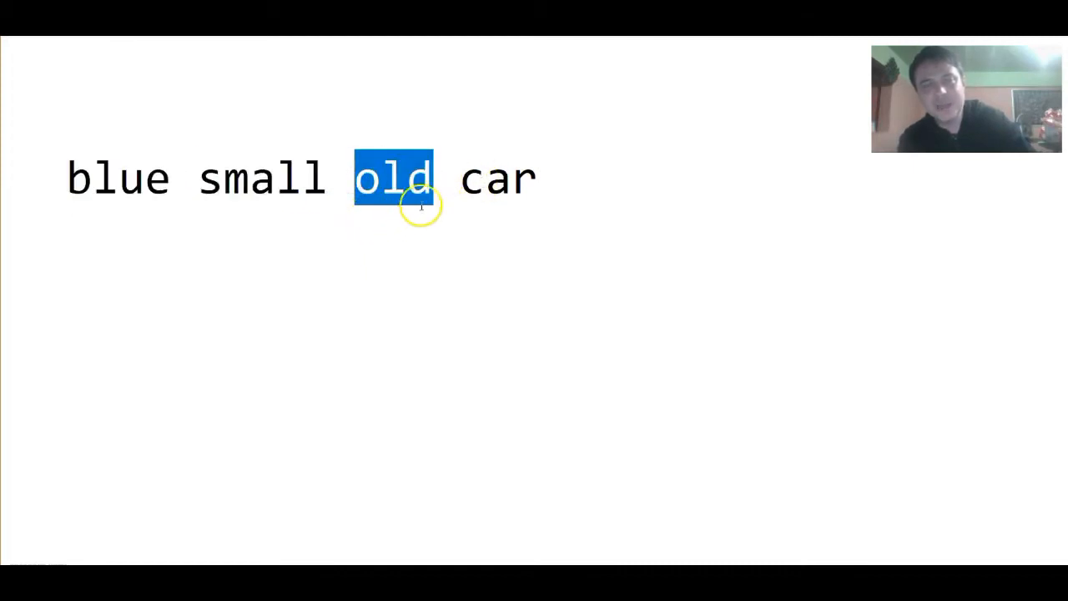
{"action": "left_click", "coordinate": [454, 197]}
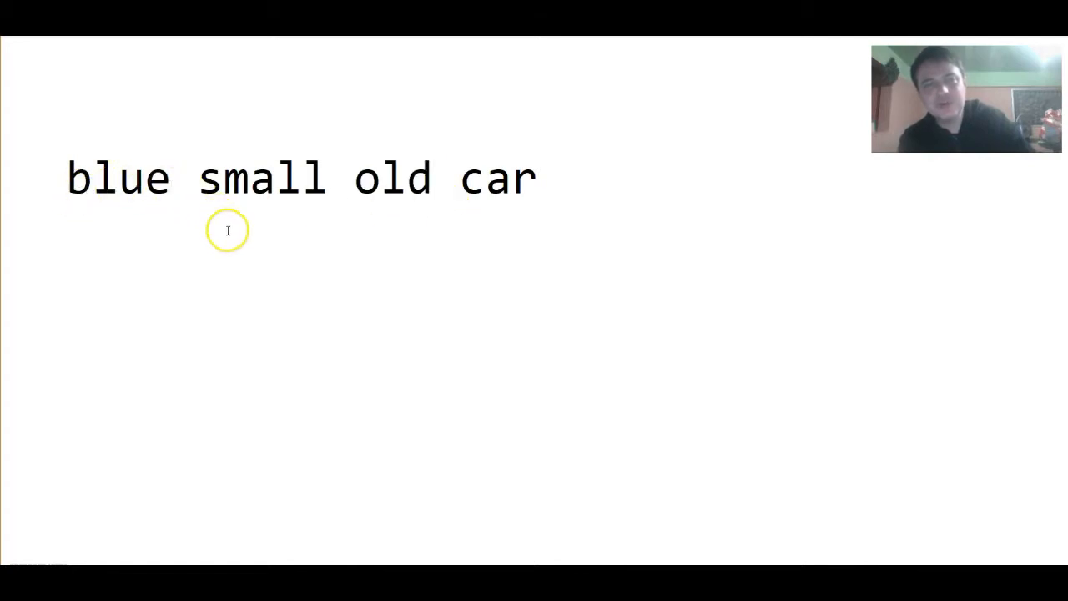
Add 'broken' (correcting 'broker') and move 'blue' before car: 'small old broken blue car'.
{"action": "type", "text": "broker"}
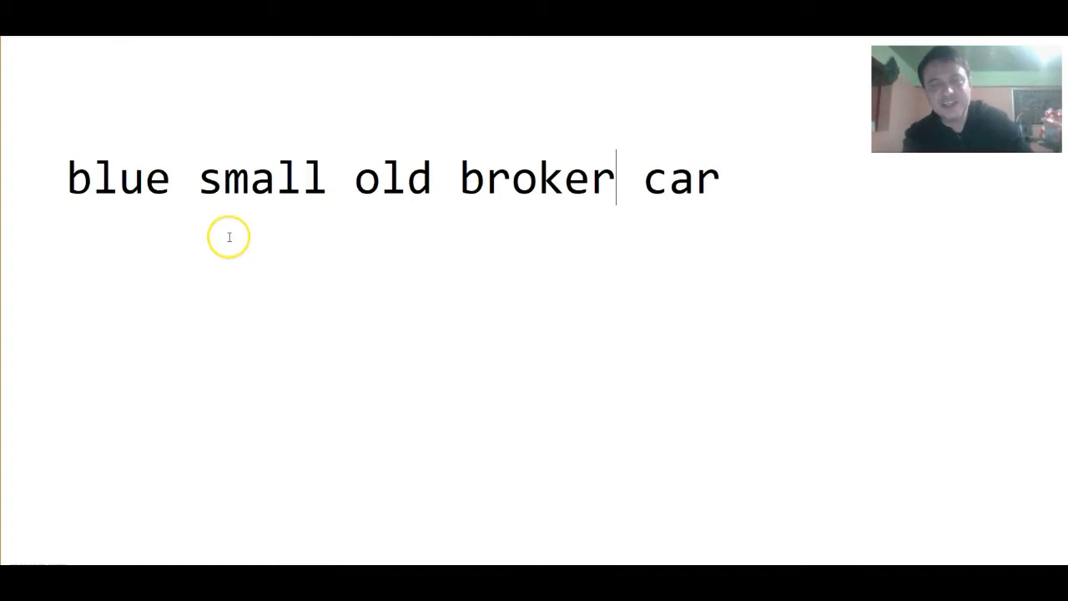
{"action": "type", "text": "broken"}
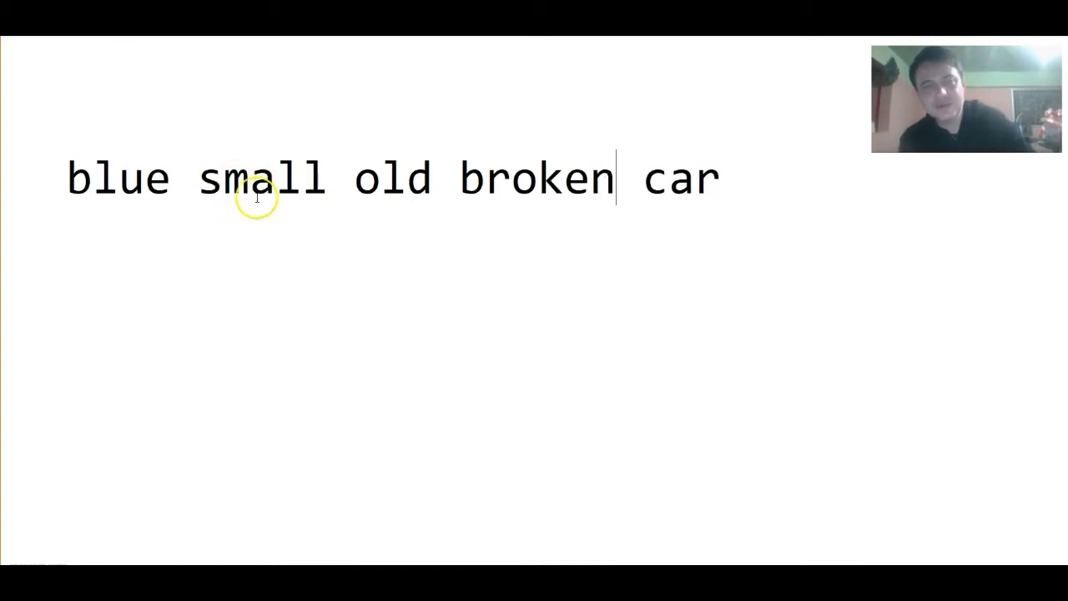
{"action": "double_click", "coordinate": [117, 177]}
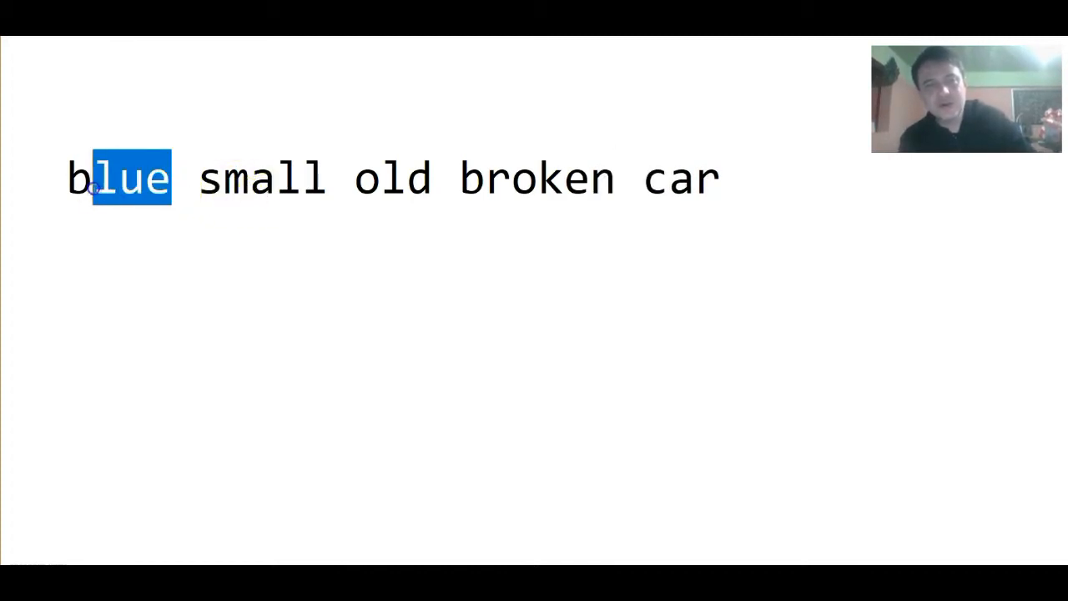
{"action": "key", "text": "Delete"}
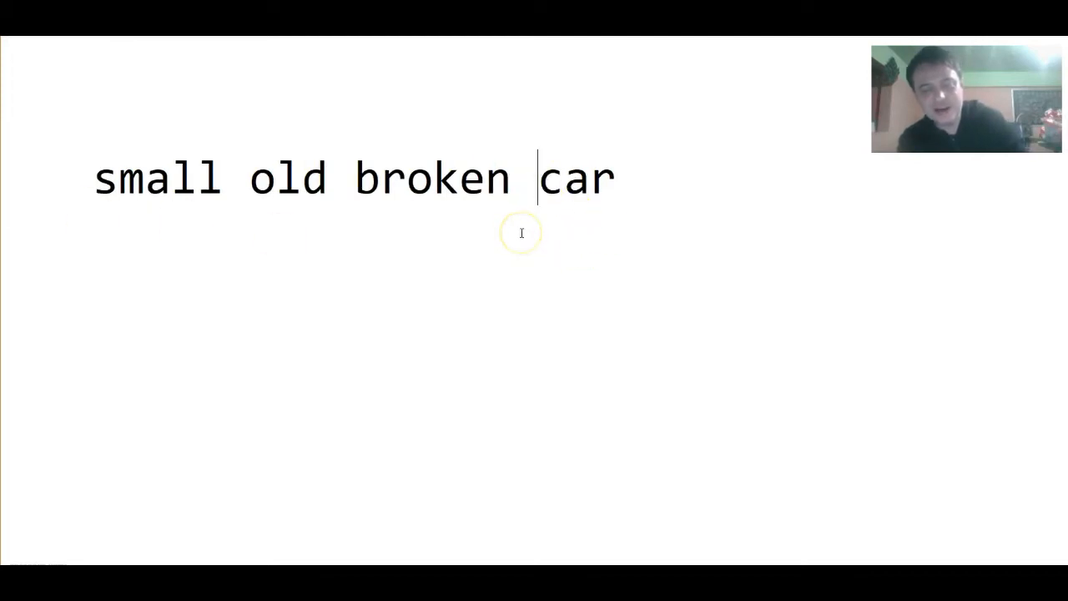
{"action": "type", "text": "blue"}
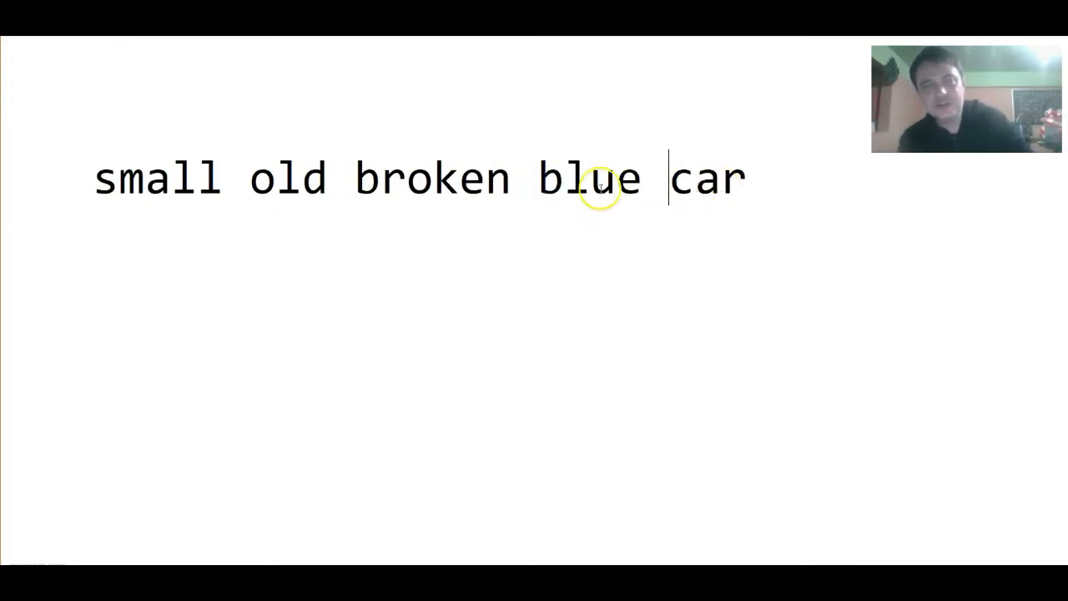
{"action": "mouse_move", "coordinate": [515, 191]}
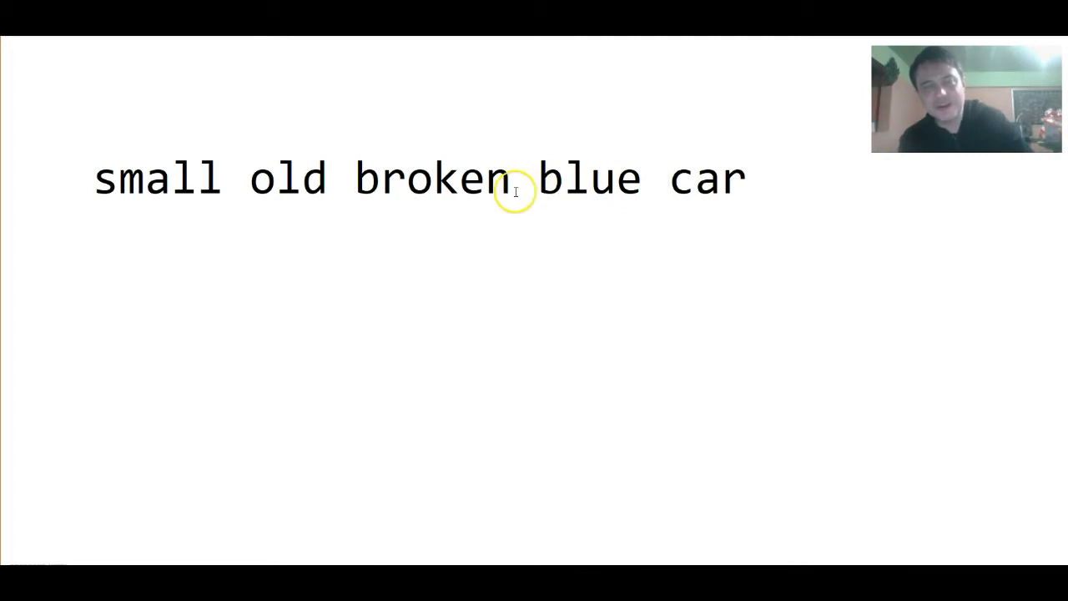
{"action": "left_click", "coordinate": [509, 187]}
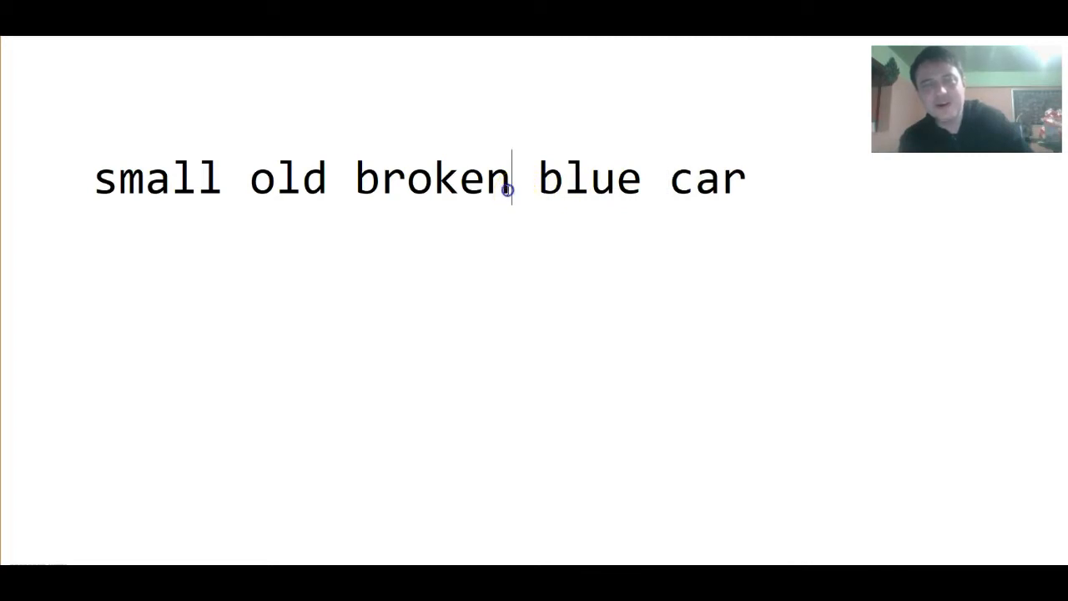
Move 'broken' to the front and 'small' after 'old' to read 'broken old small blue car'.
{"action": "double_click", "coordinate": [427, 177]}
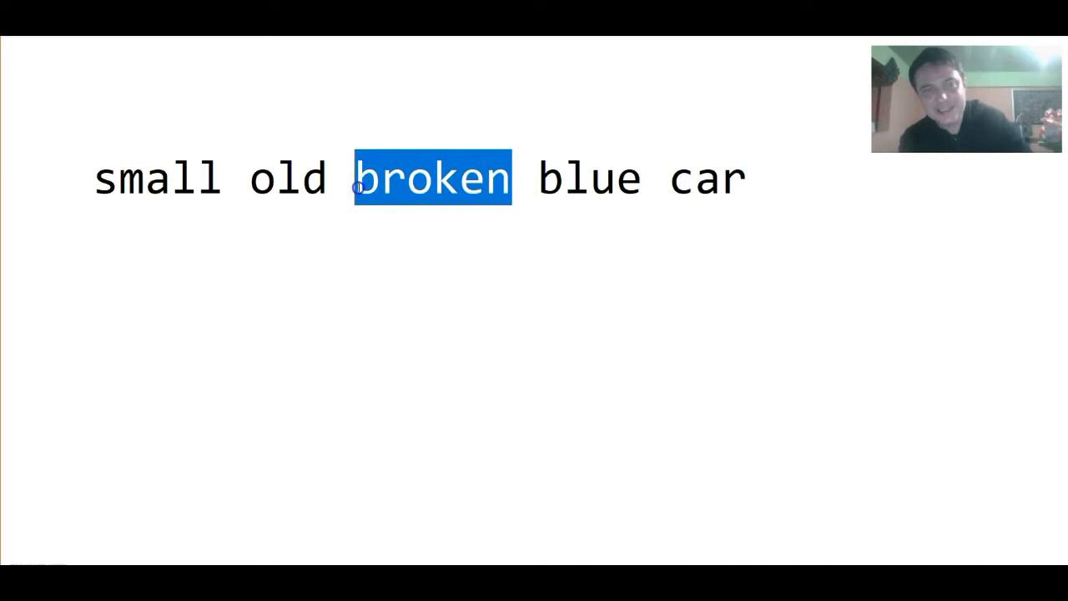
{"action": "key", "text": "Delete"}
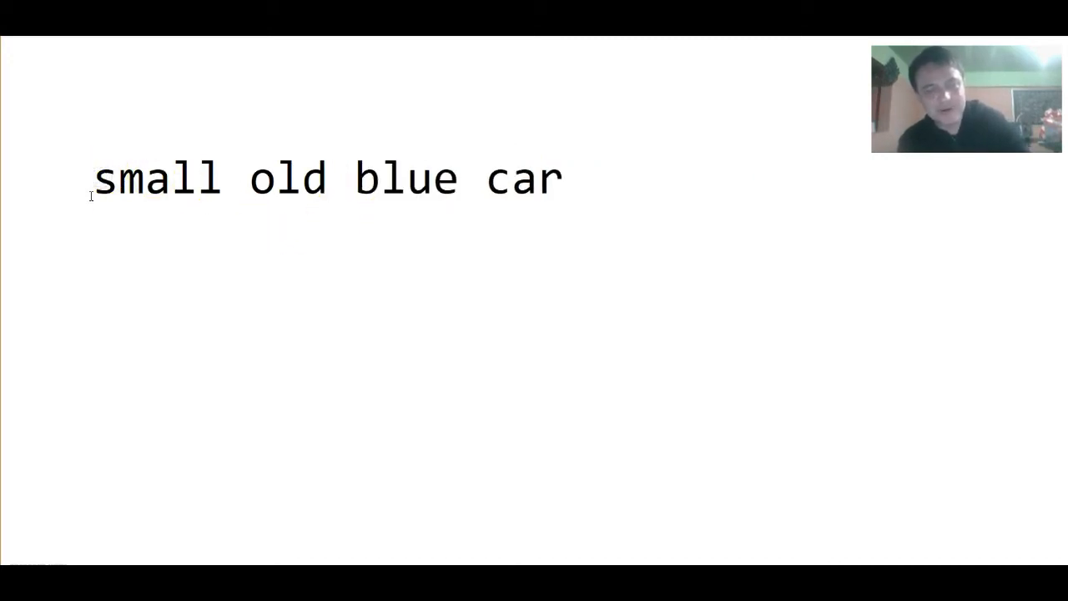
{"action": "type", "text": "broken"}
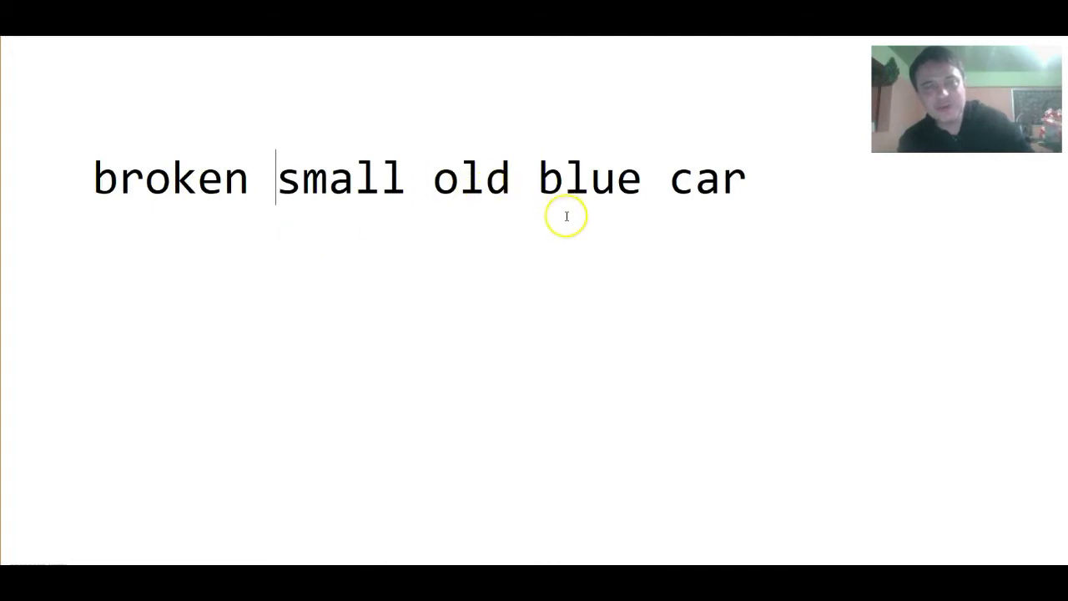
{"action": "mouse_move", "coordinate": [608, 325]}
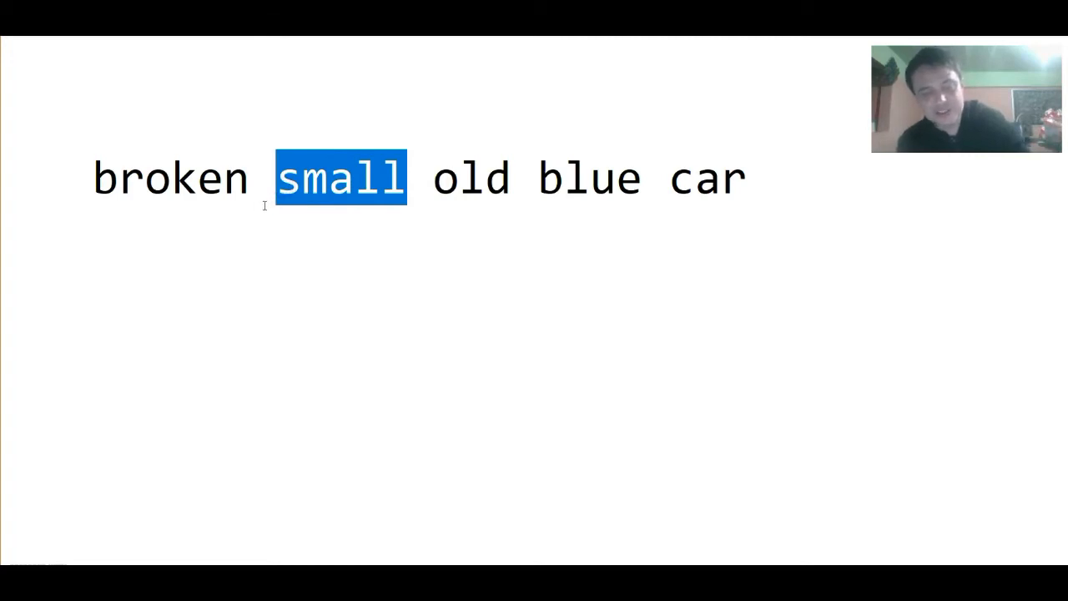
{"action": "key", "text": "Delete"}
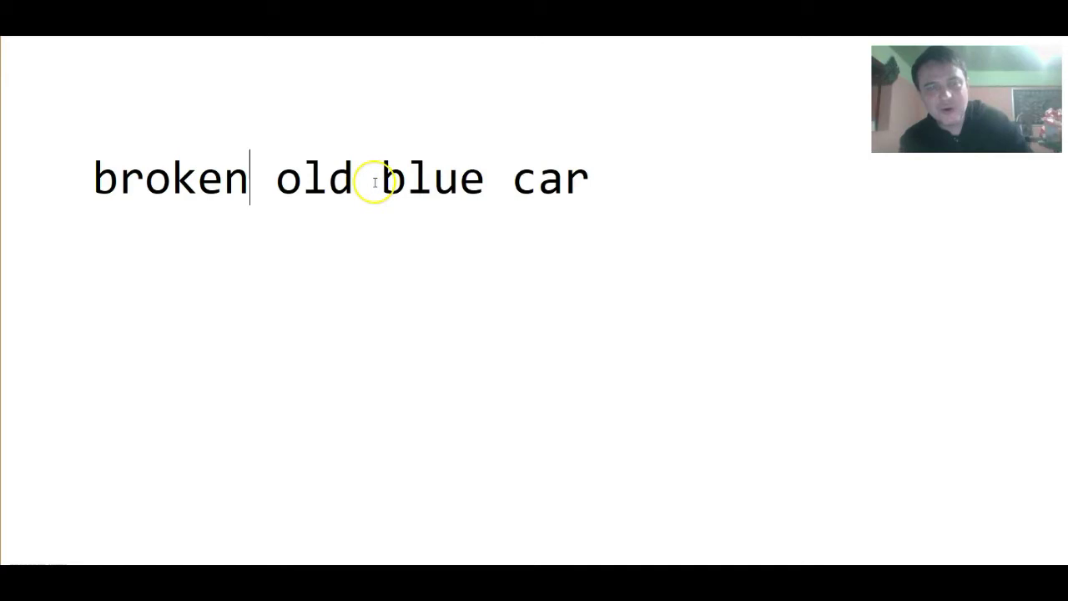
{"action": "type", "text": "small"}
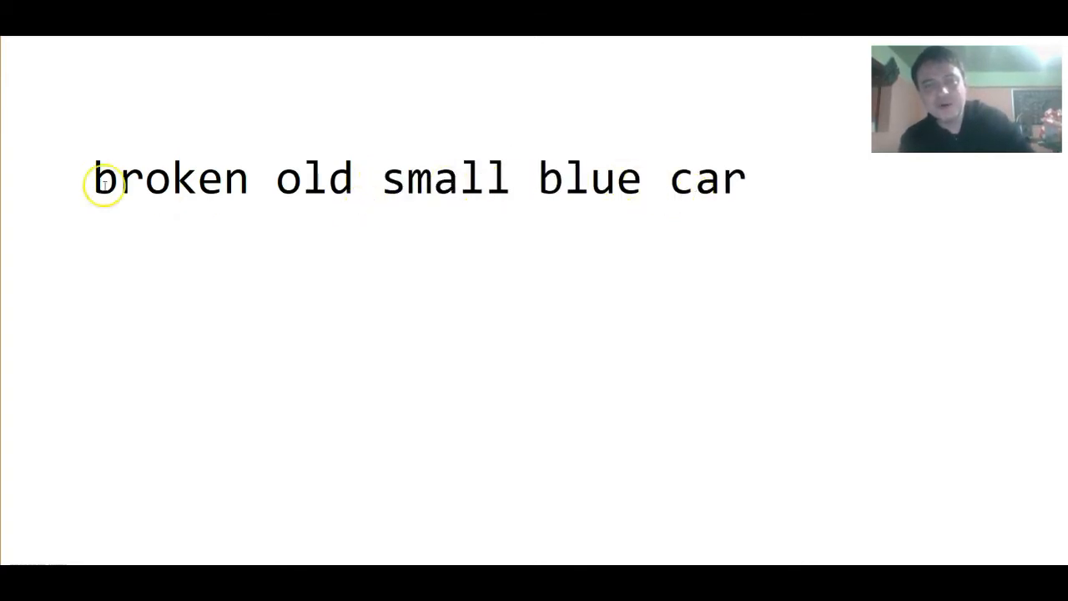
{"action": "mouse_move", "coordinate": [250, 183]}
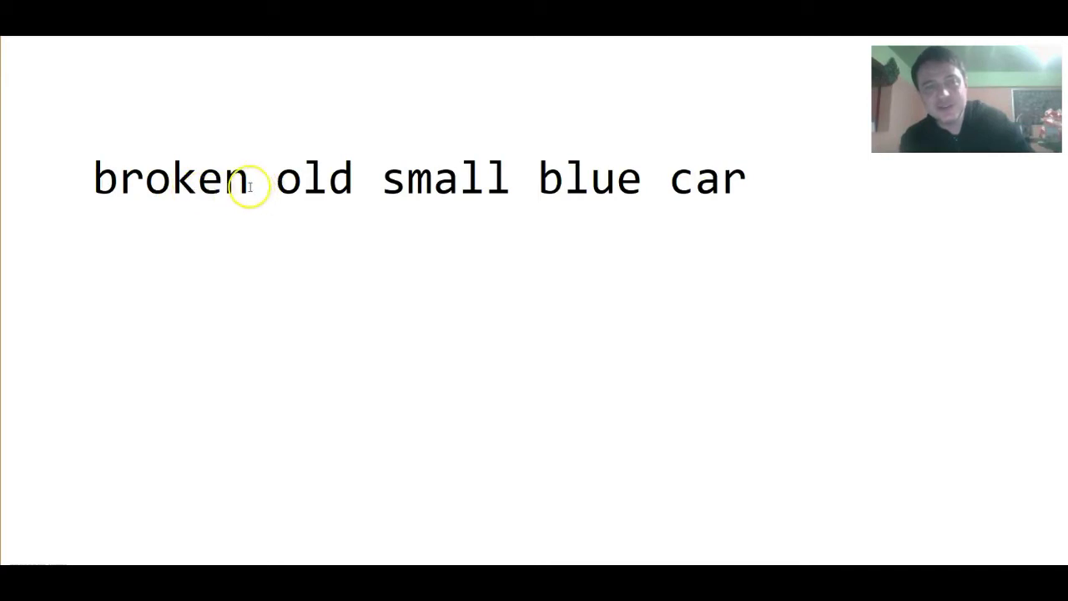
{"action": "double_click", "coordinate": [167, 180]}
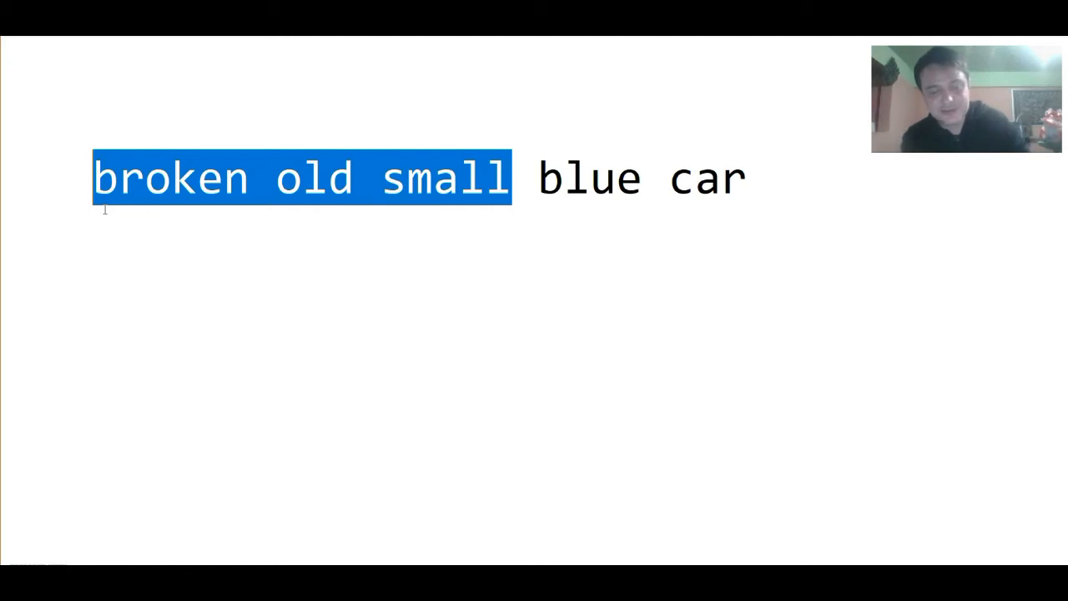
Move 'broken old small' after 'blue' to read 'blue broken old small car', then select those words.
{"action": "key", "text": "Delete"}
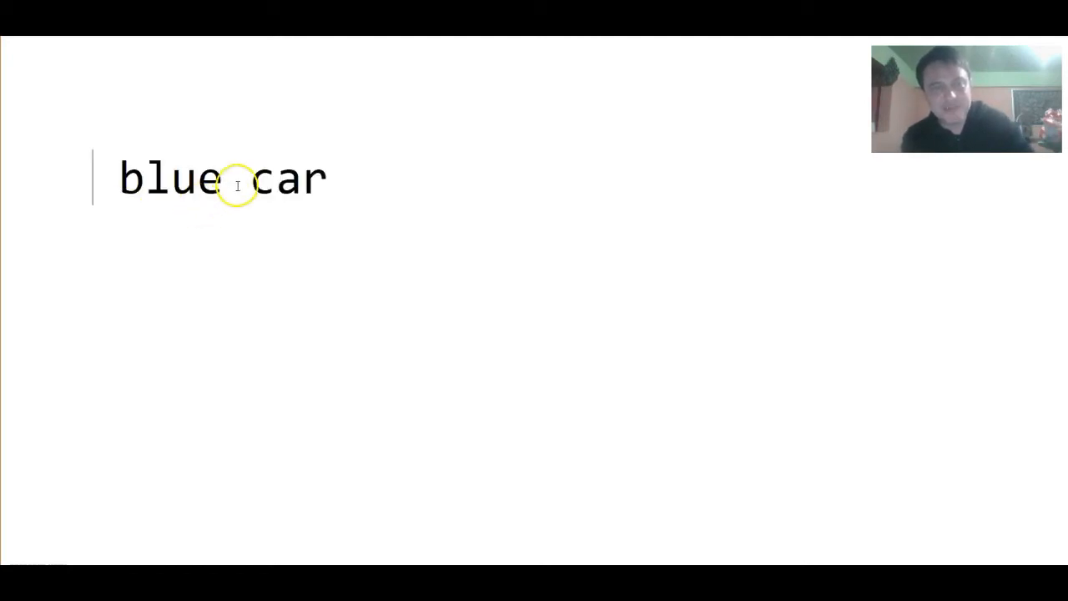
{"action": "type", "text": "broken old small"}
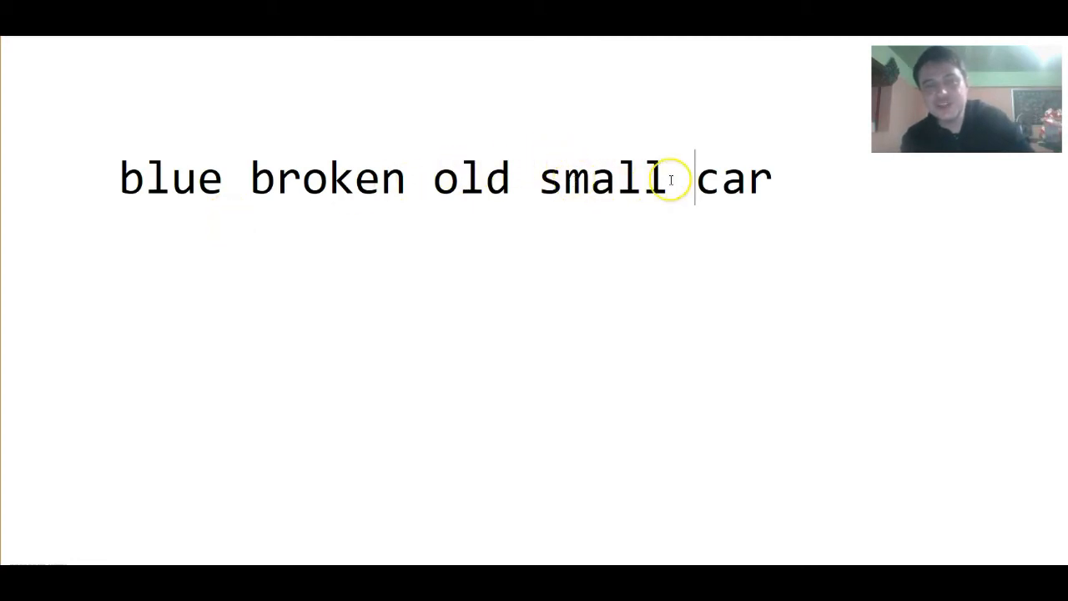
{"action": "left_click_drag", "start_coordinate": [667, 177], "coordinate": [120, 177]}
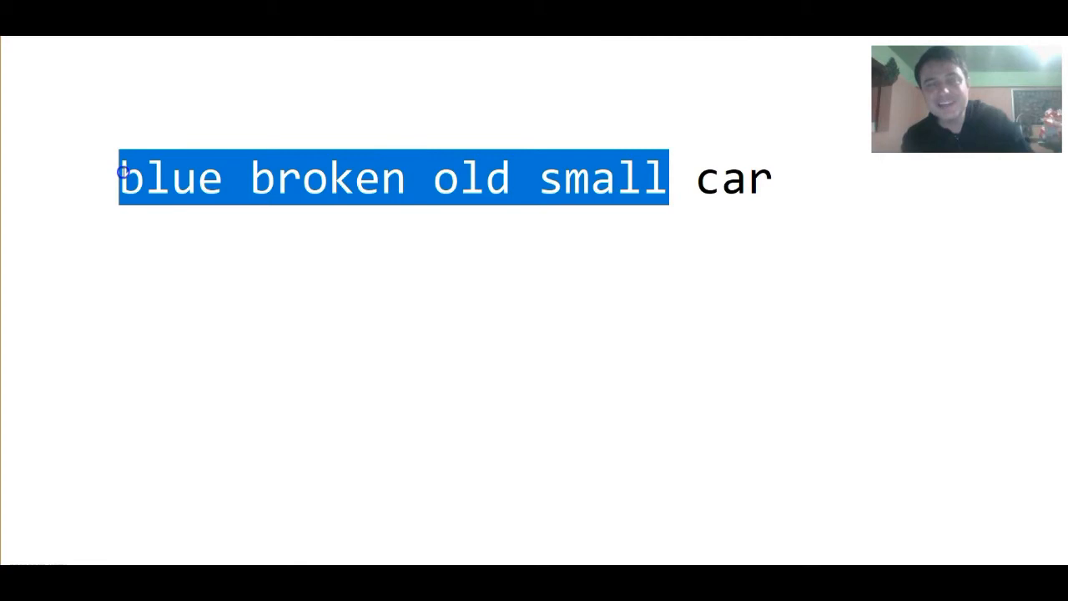
{"action": "mouse_move", "coordinate": [98, 192]}
{"action": "type", "text": "old yellow dre"}
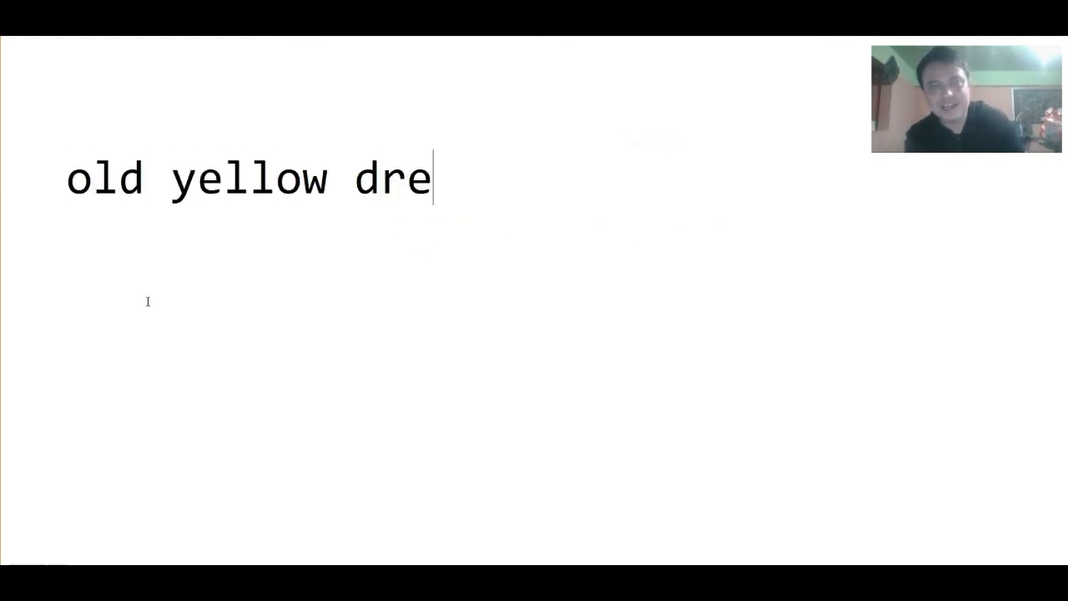
Finish typing 'old yellow dress', then move 'old' after 'yellow' to try 'yellow old dress'.
{"action": "type", "text": "ss"}
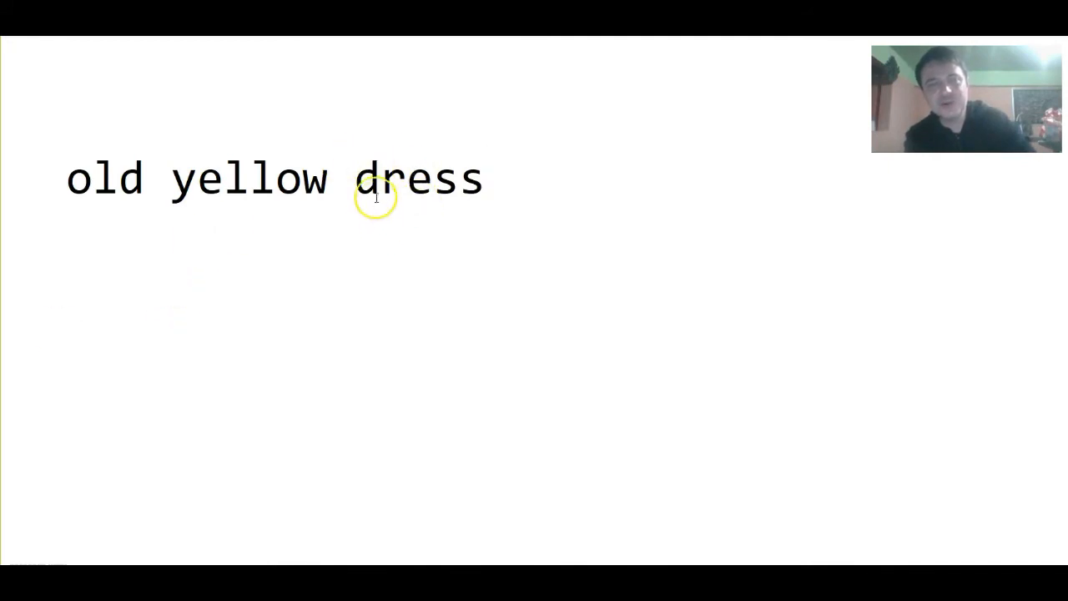
{"action": "double_click", "coordinate": [247, 179]}
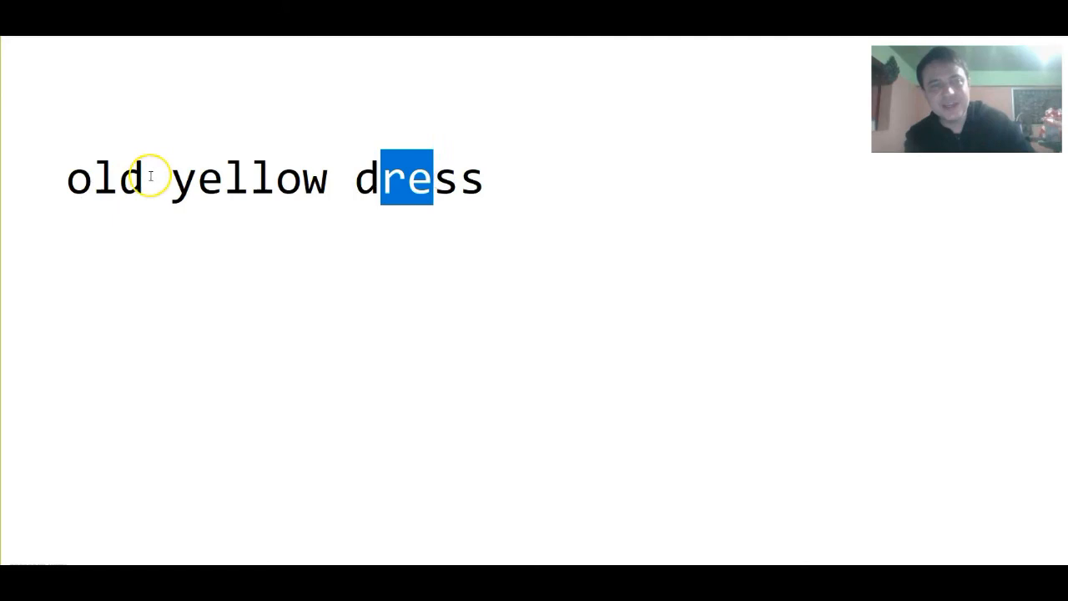
{"action": "left_click", "coordinate": [170, 180]}
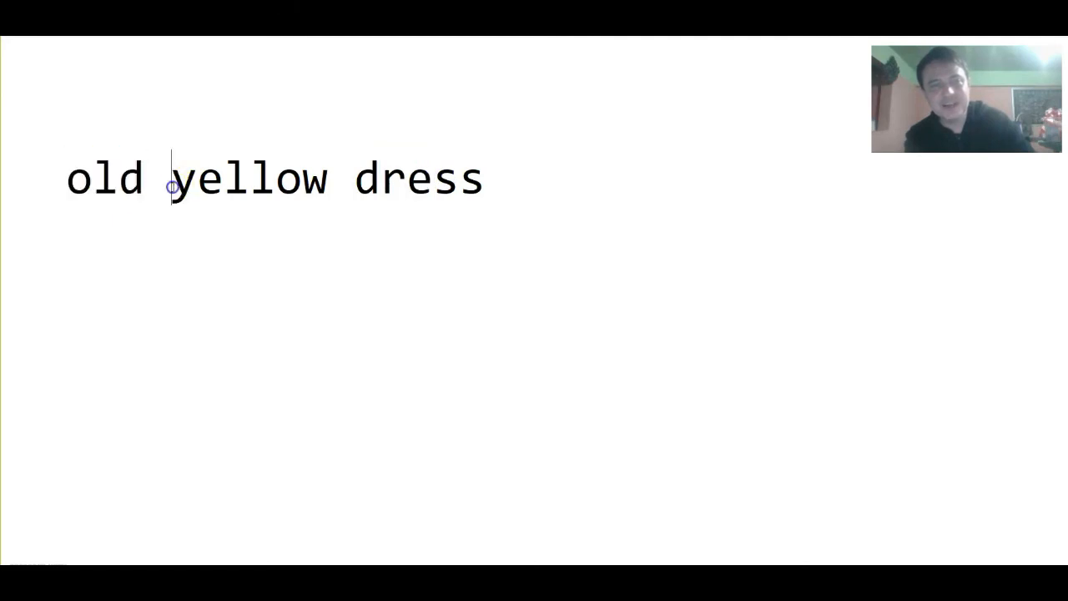
{"action": "double_click", "coordinate": [103, 177]}
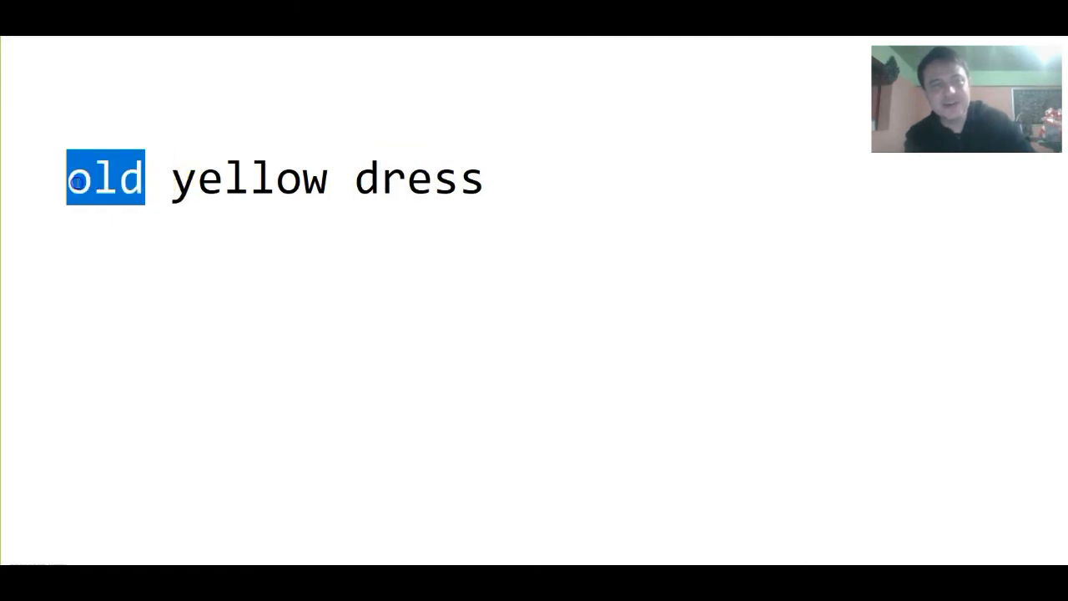
{"action": "key", "text": "Delete"}
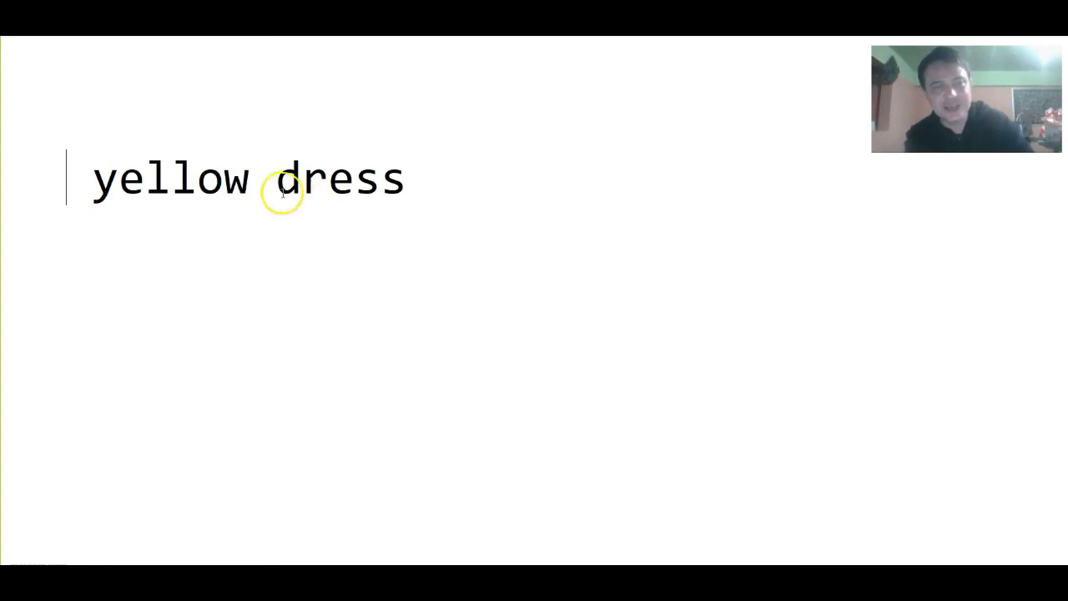
{"action": "type", "text": "old"}
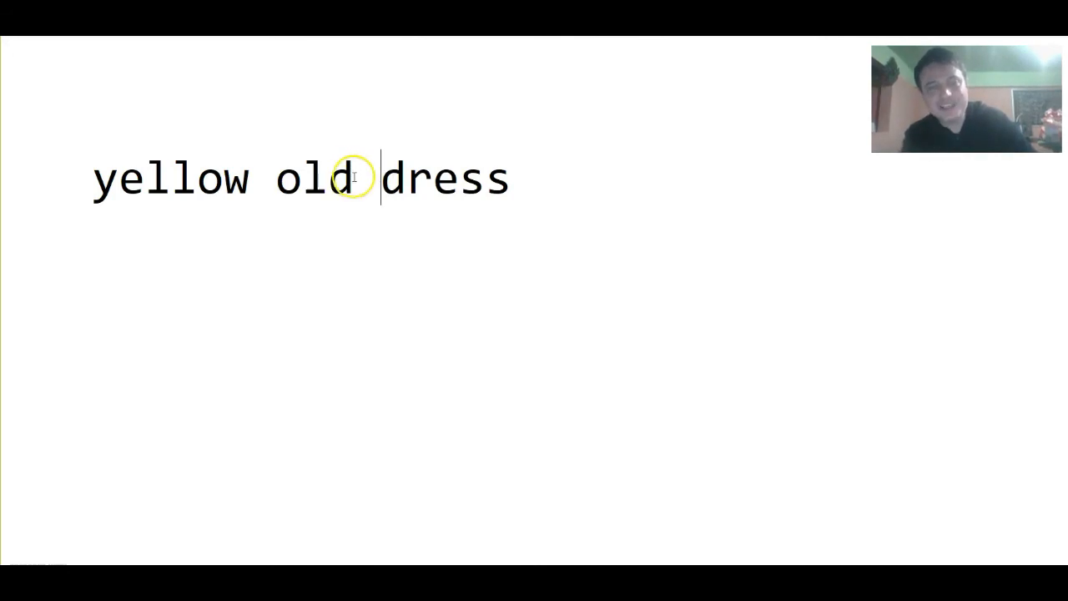
{"action": "mouse_move", "coordinate": [362, 186]}
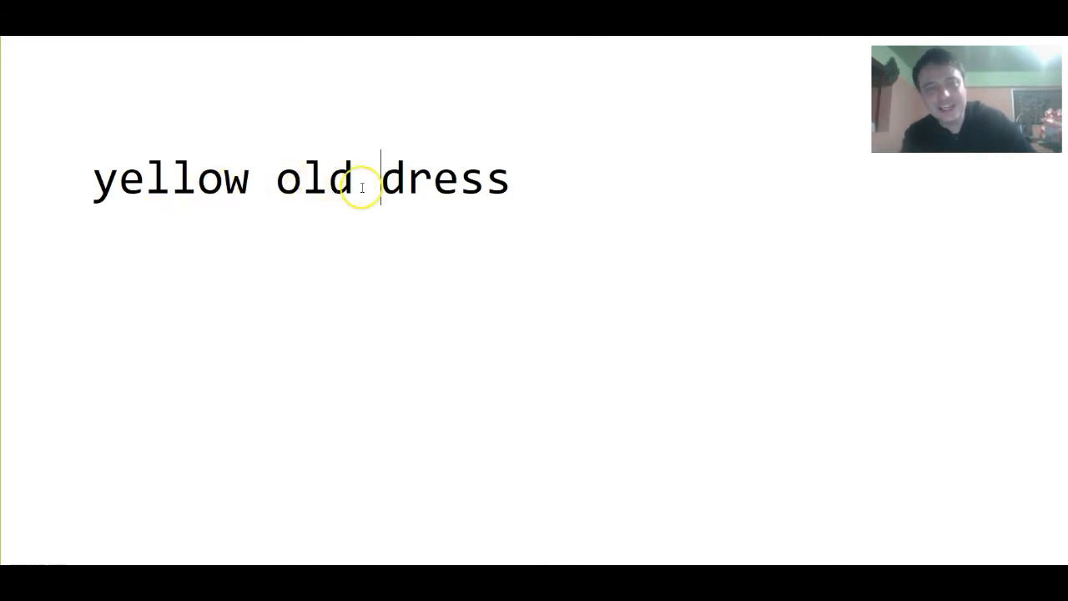
Move 'old' back to the front, restoring 'old yellow dress'.
{"action": "double_click", "coordinate": [317, 180]}
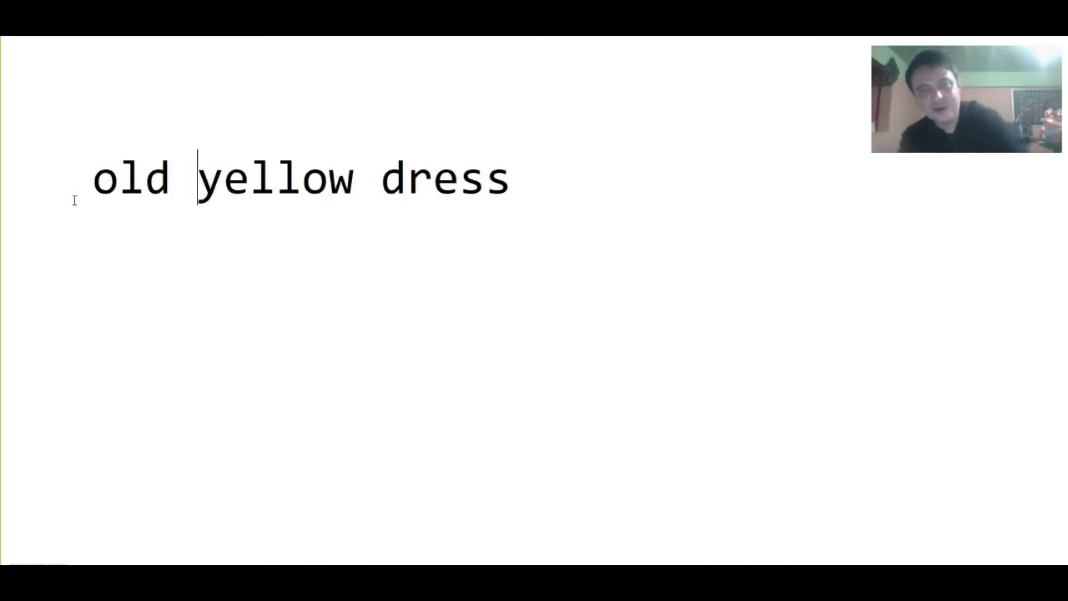
{"action": "double_click", "coordinate": [130, 178]}
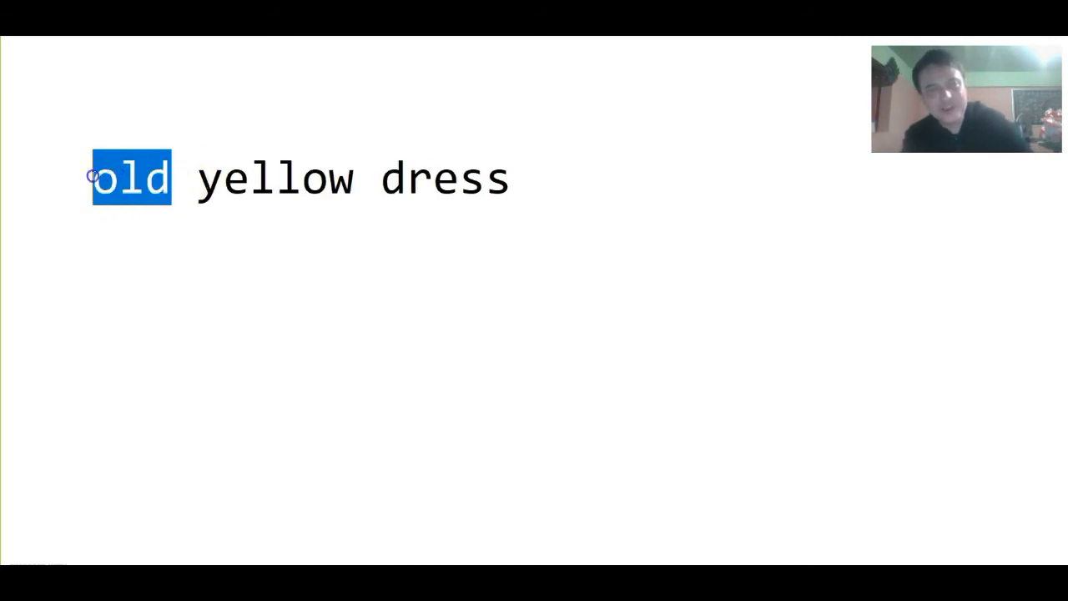